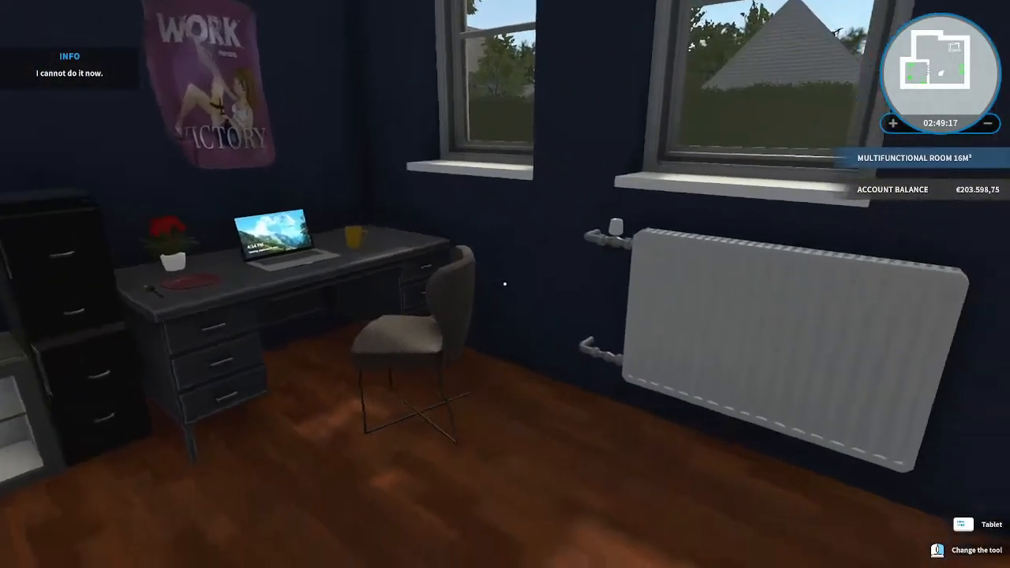
mouse_move(505, 284)
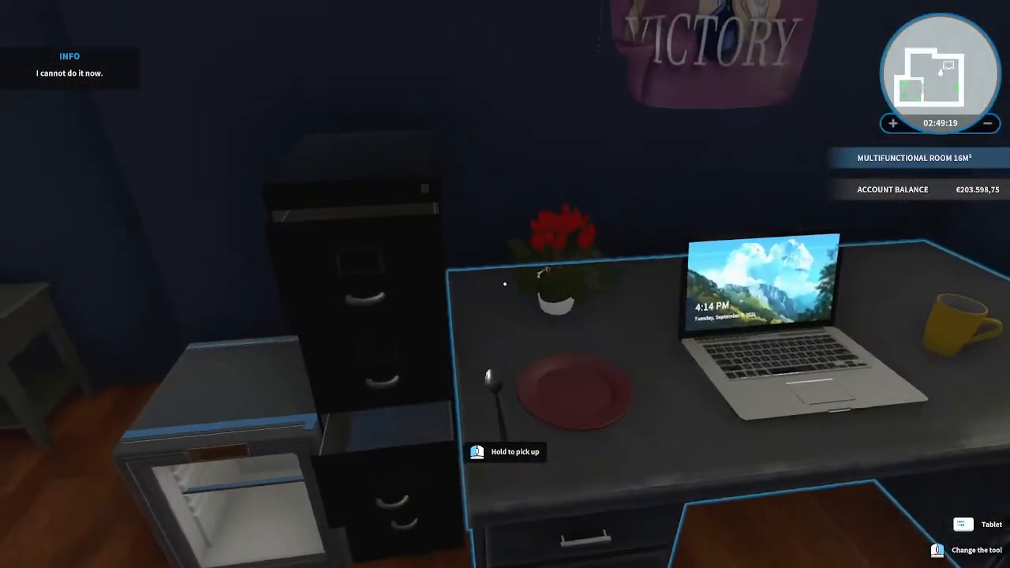
mouse_move(505, 284)
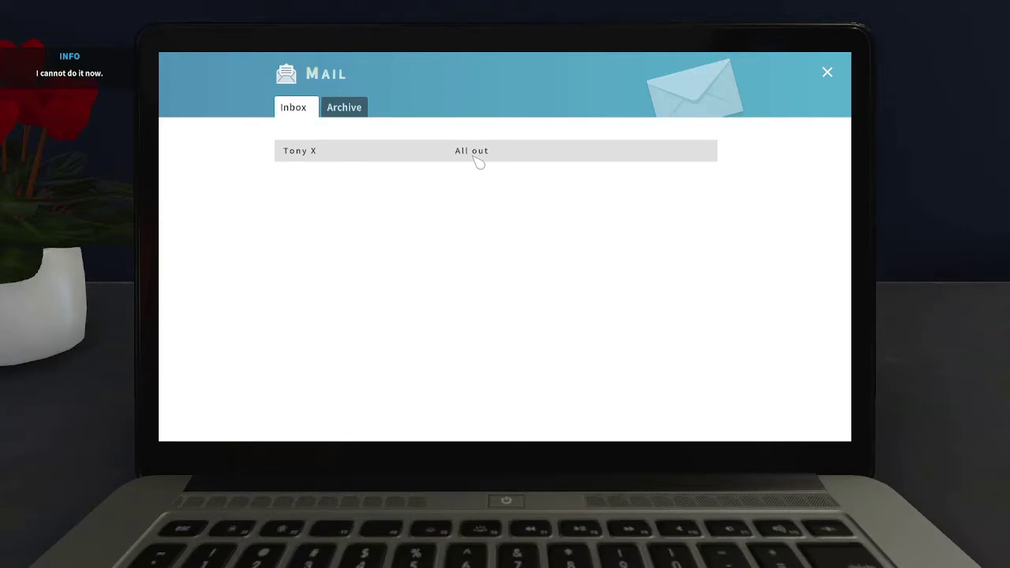
- Open Tony's 'All out' email describing the house job and basement game room
click(470, 151)
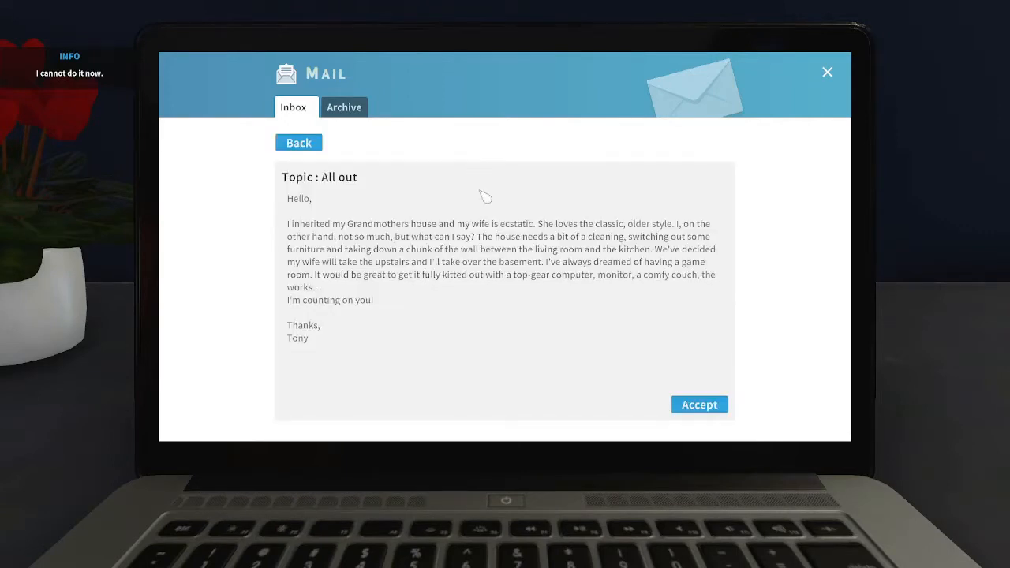
mouse_move(440, 311)
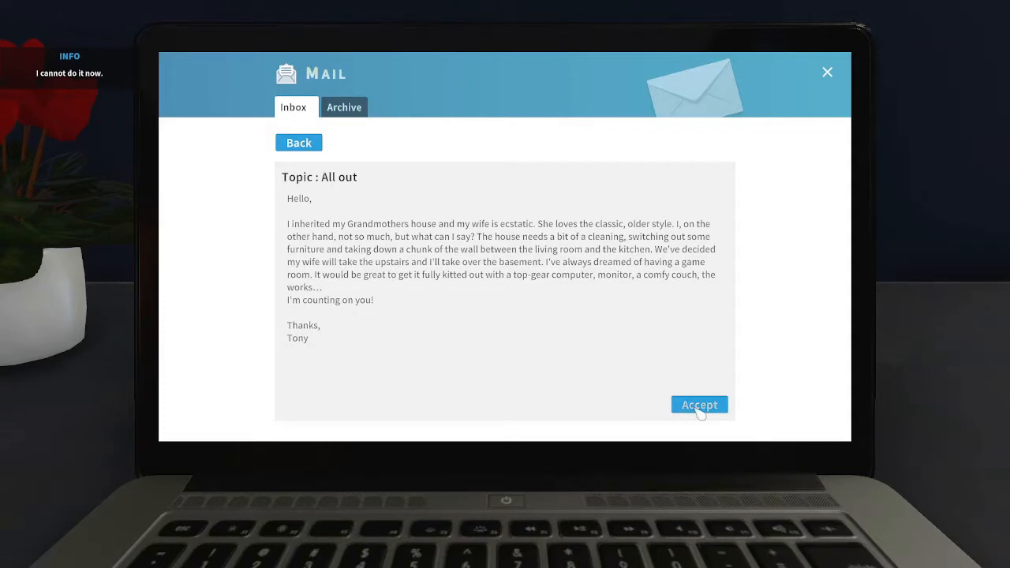
- Accept Tony's 'All out' job from the email
click(700, 404)
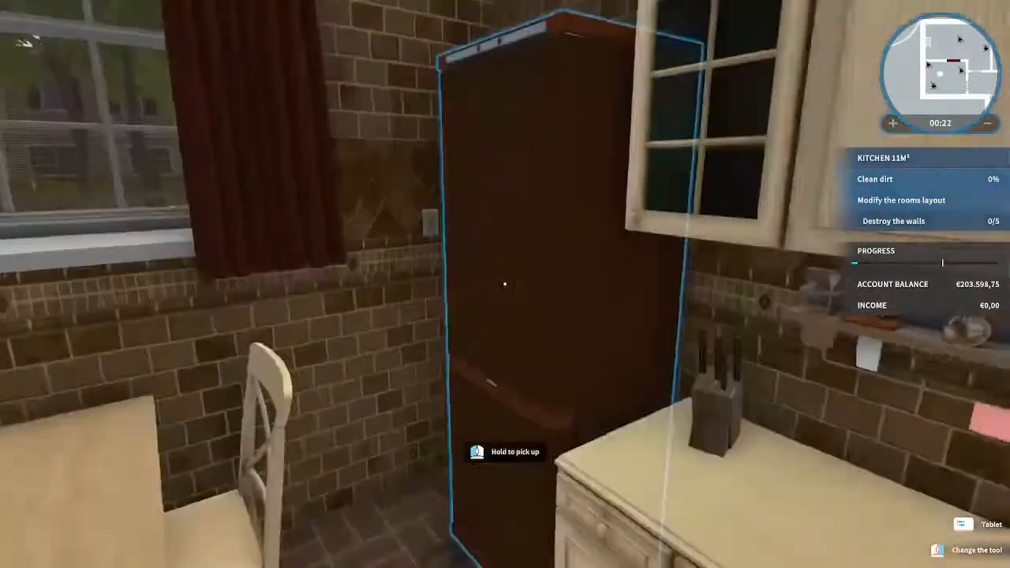
mouse_move(505, 284)
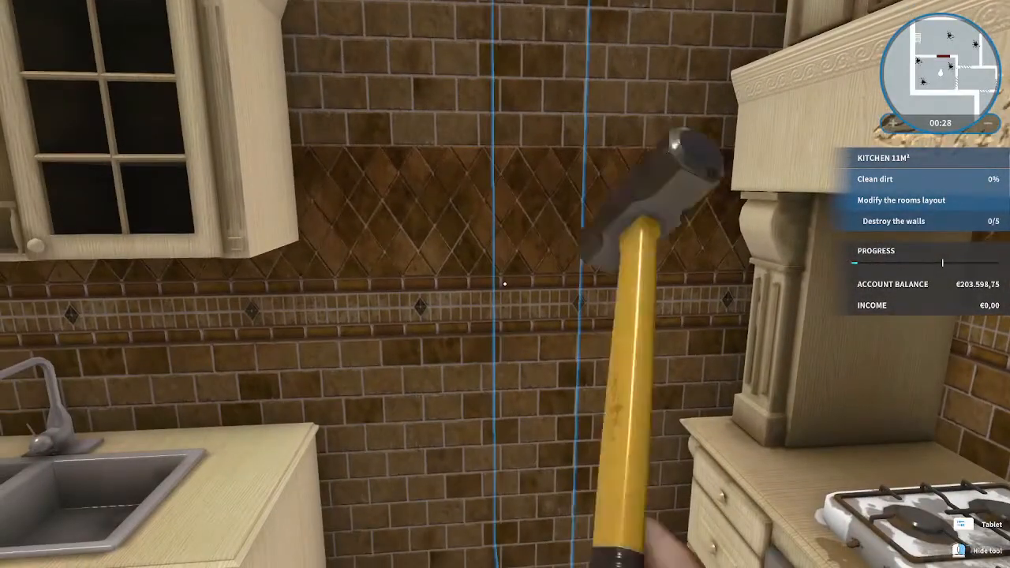
mouse_move(505, 284)
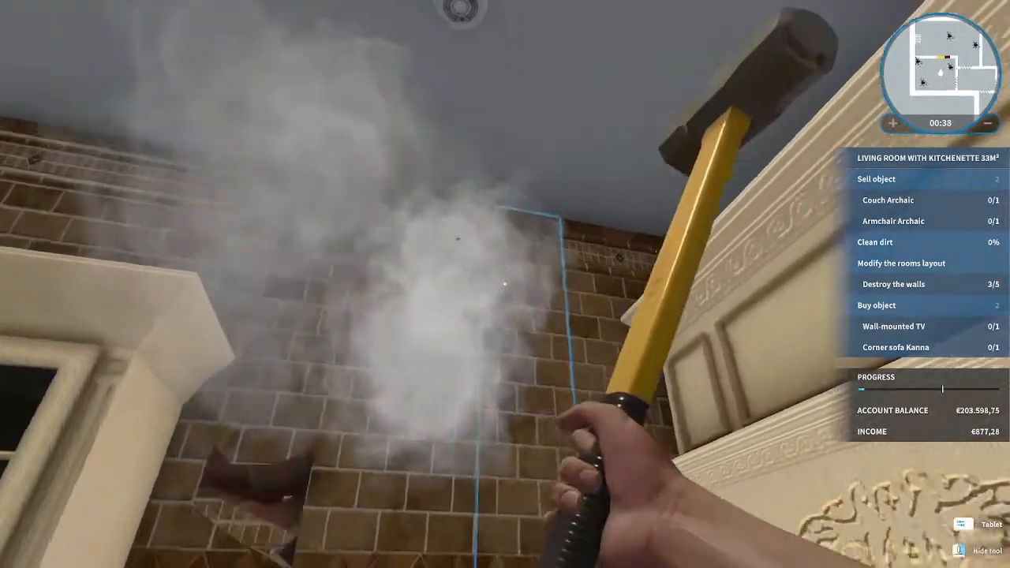
- Smash two outlined wall sections between the kitchen and living room
click(505, 284)
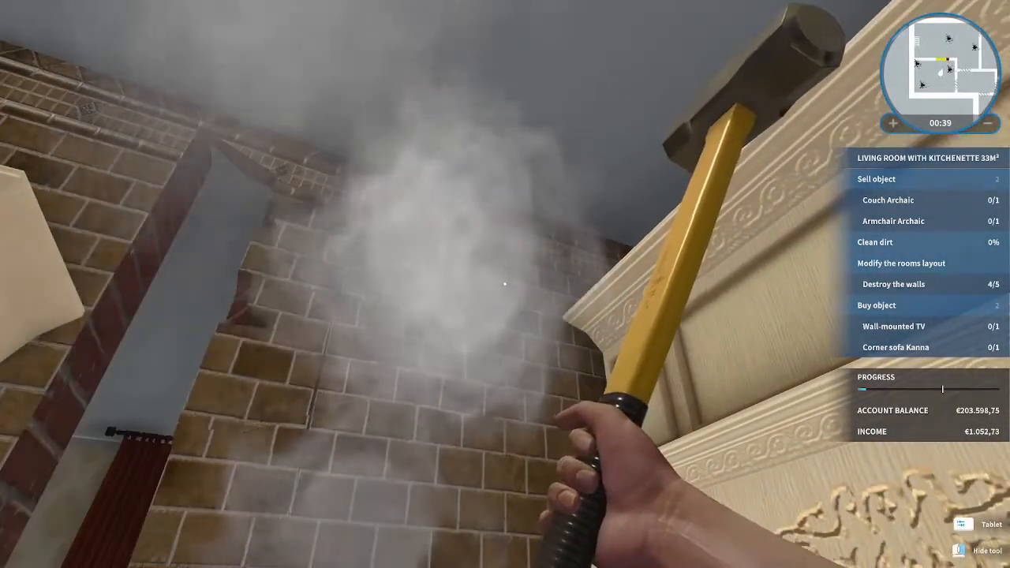
click(501, 282)
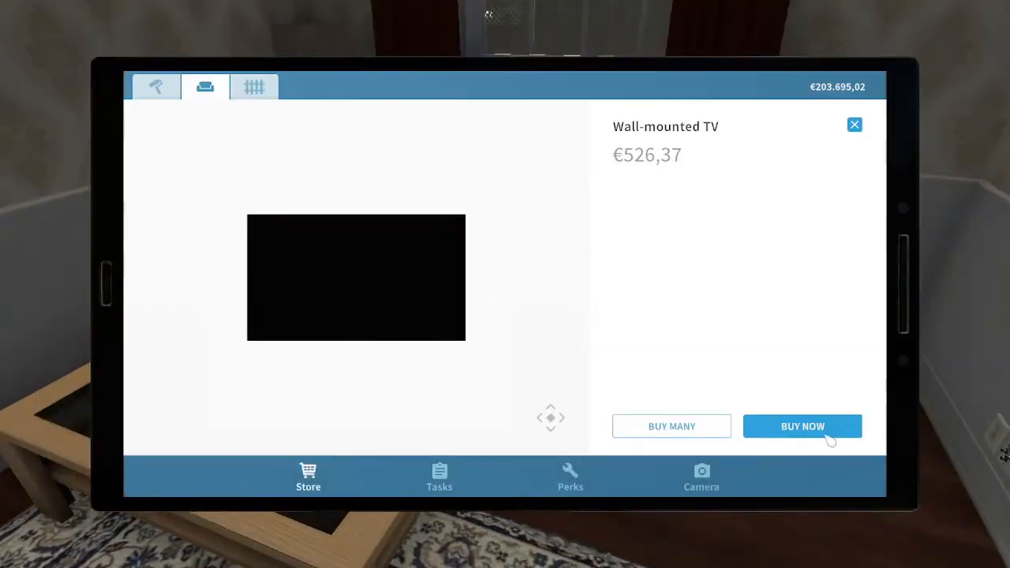
- Buy the Wall-mounted TV and a brown-leather Corner sofa Kanna
click(803, 427)
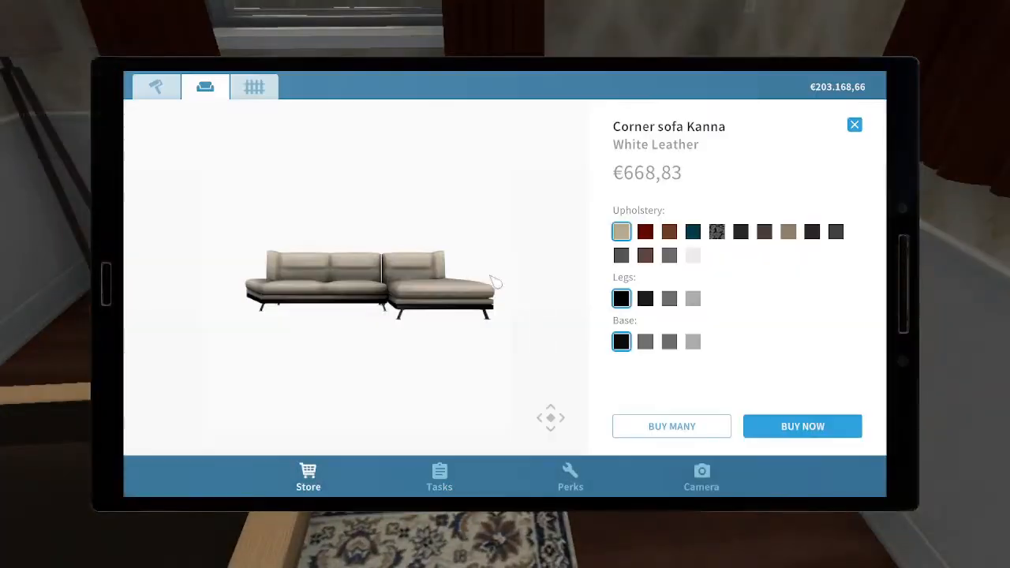
click(802, 426)
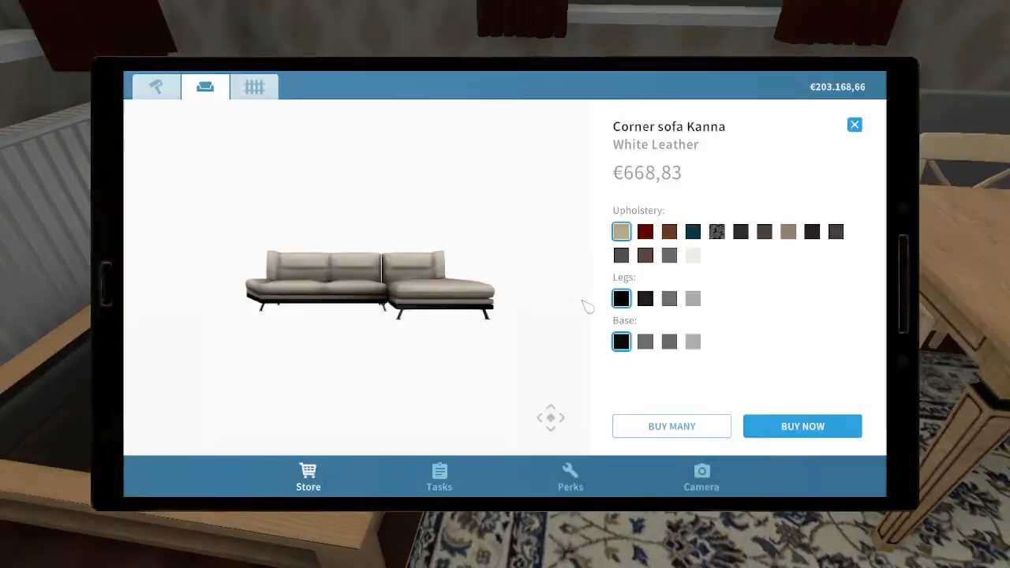
click(669, 232)
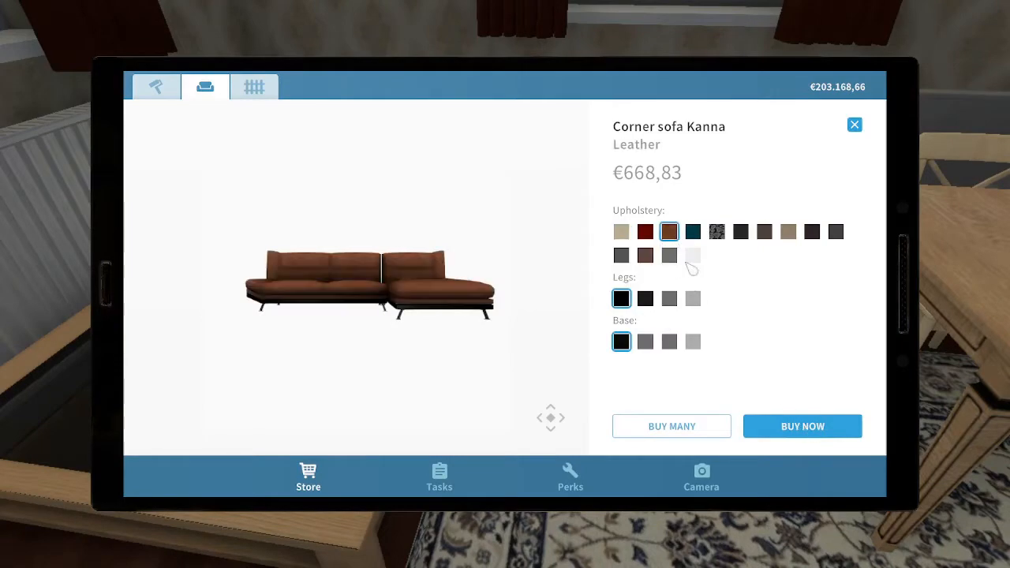
click(803, 426)
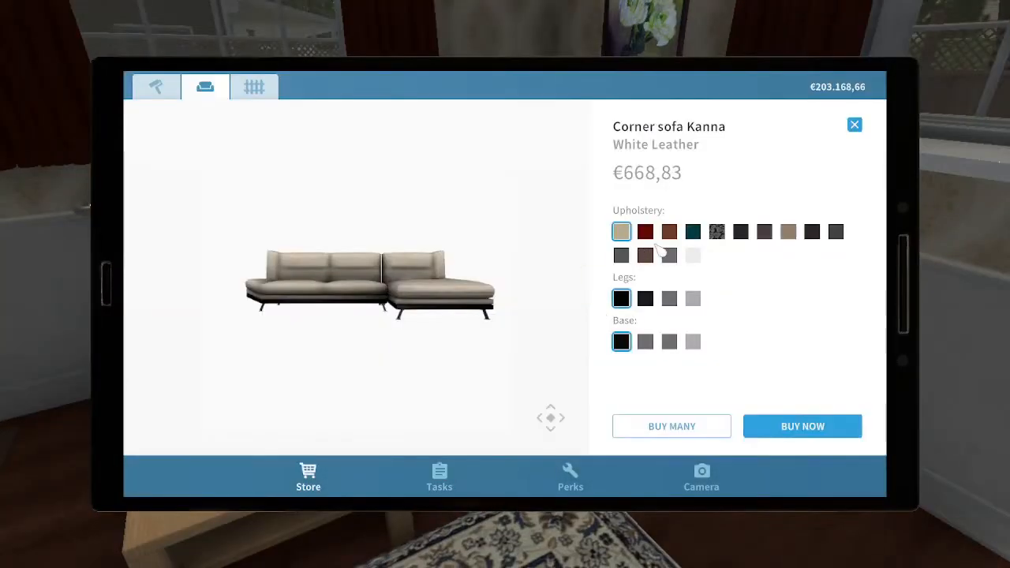
click(802, 427)
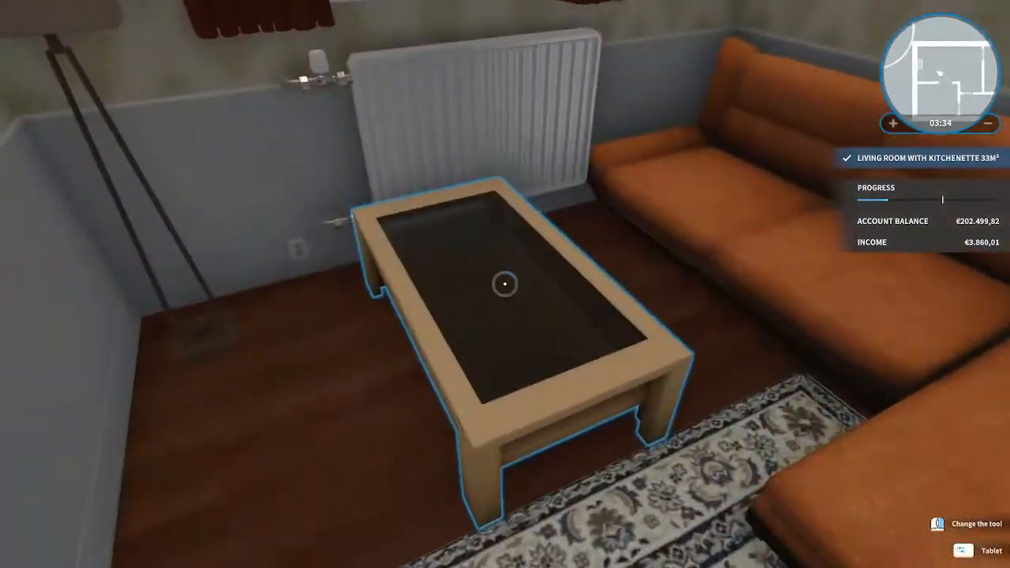
- Place the small table and two chairs by the kitchenette window
click(506, 284)
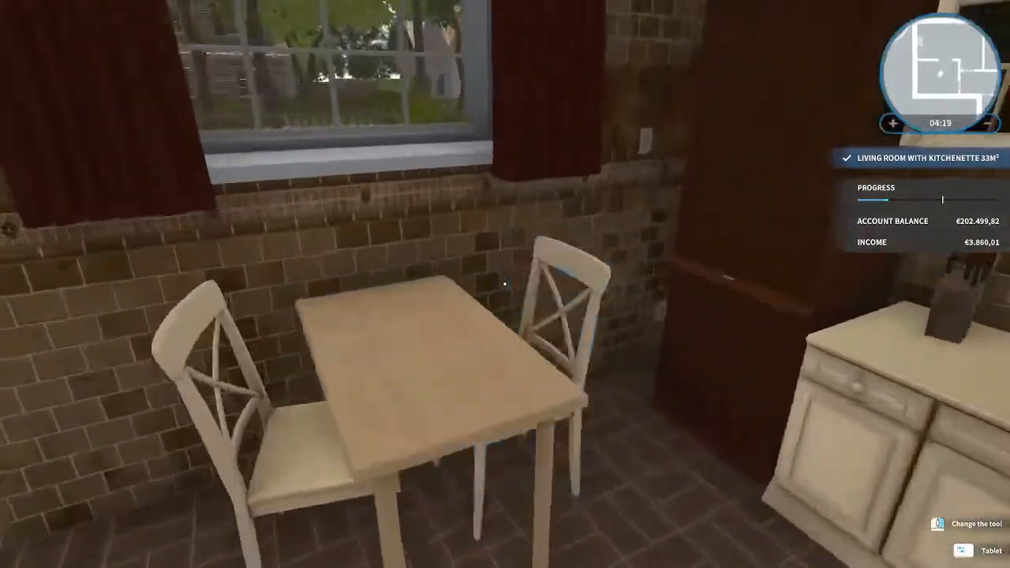
mouse_move(505, 284)
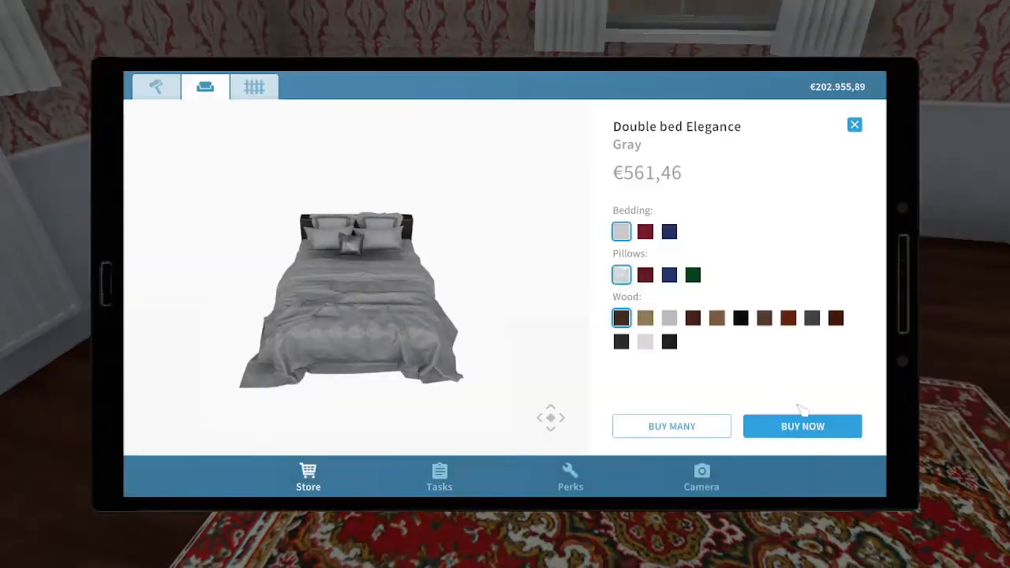
- Choose red bedding for the Double bed Elegance and purchase it
click(645, 232)
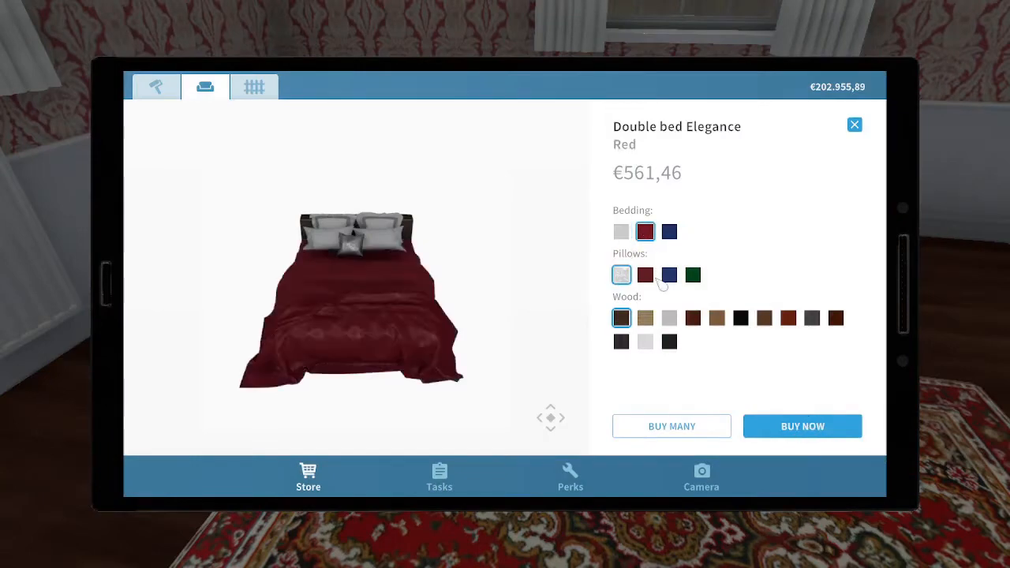
click(803, 427)
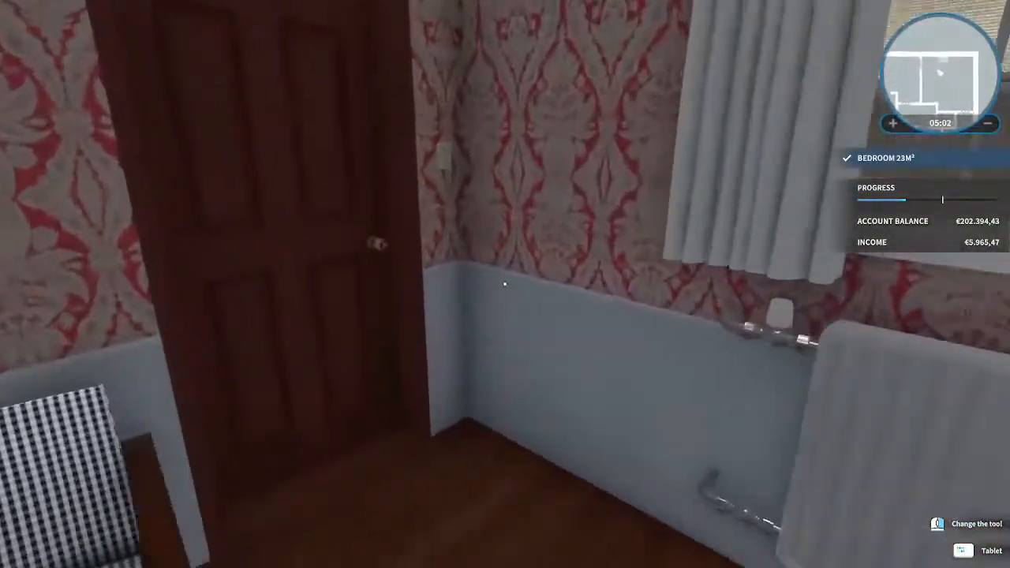
mouse_move(501, 288)
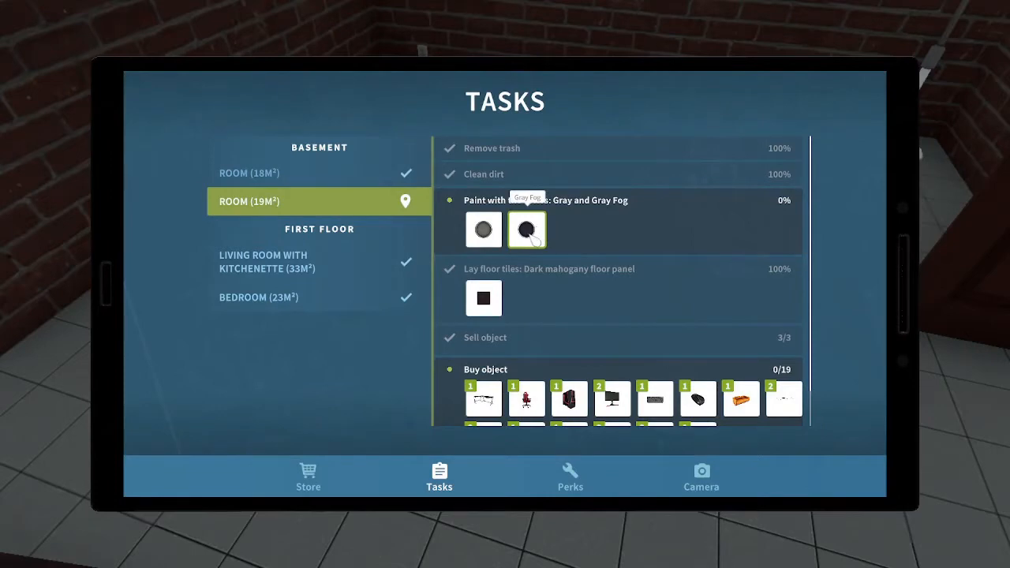
- Open Gray Fog paint from the task list and buy a small can of Gray paint
click(526, 229)
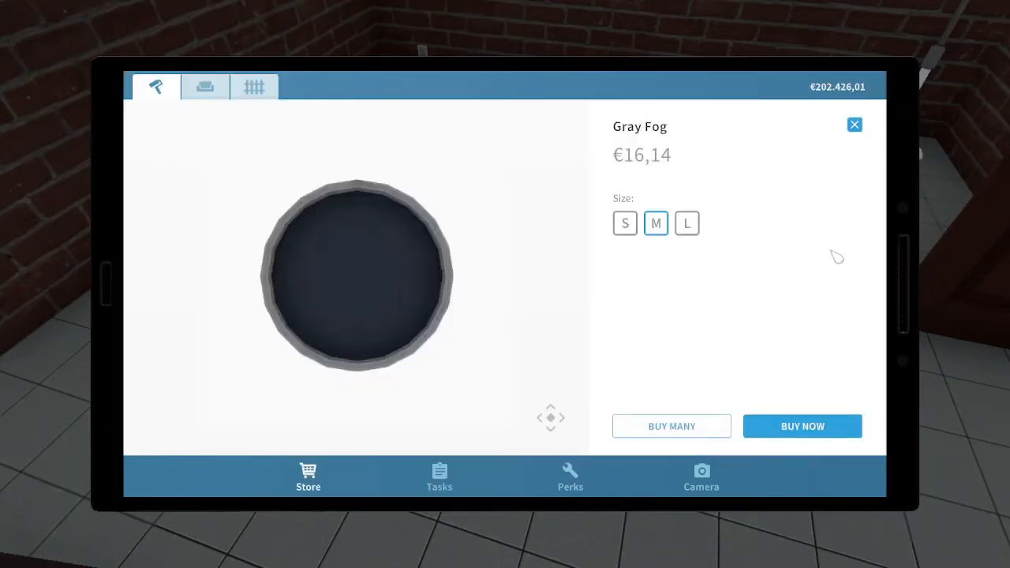
click(624, 223)
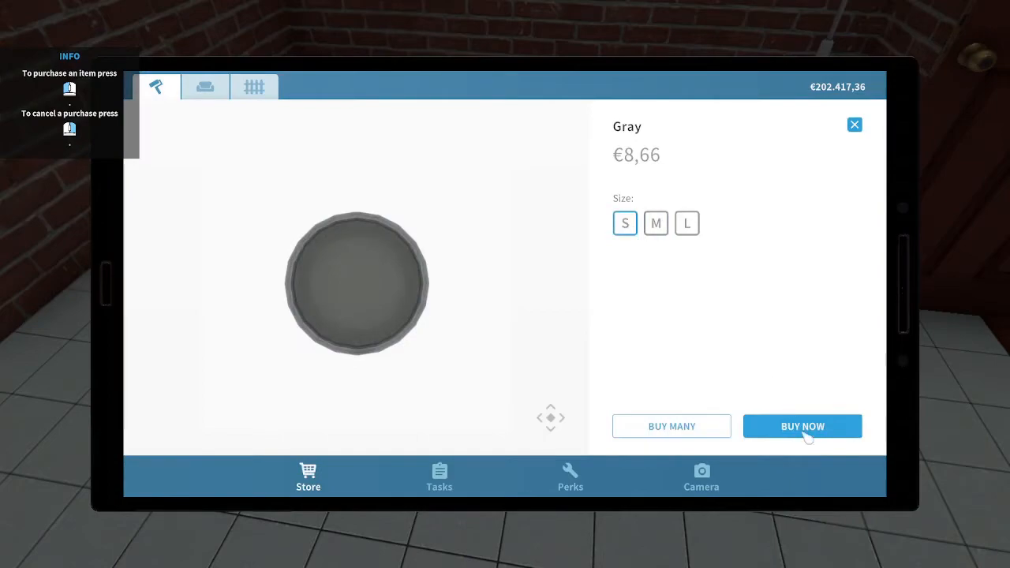
click(803, 426)
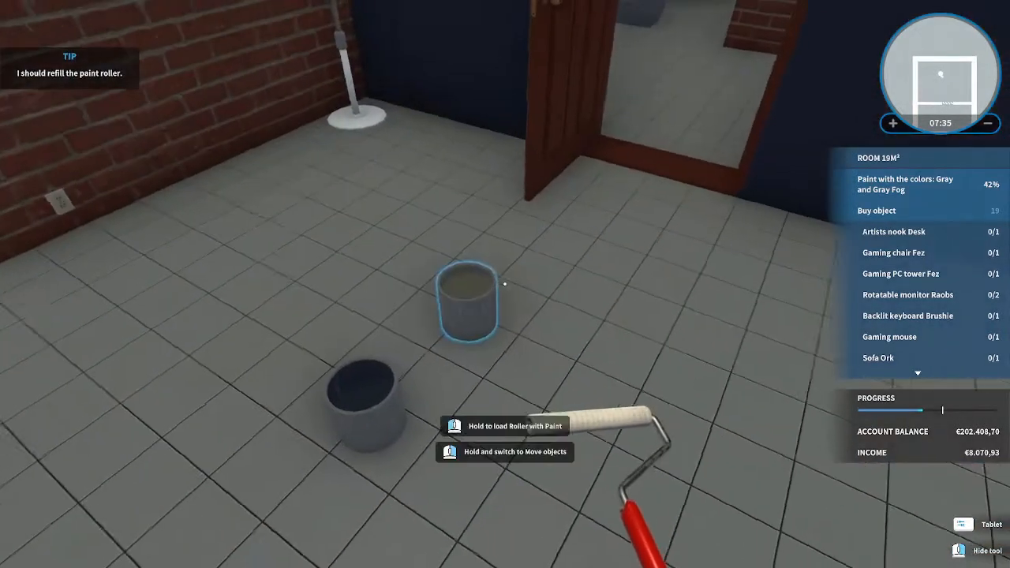
mouse_move(505, 285)
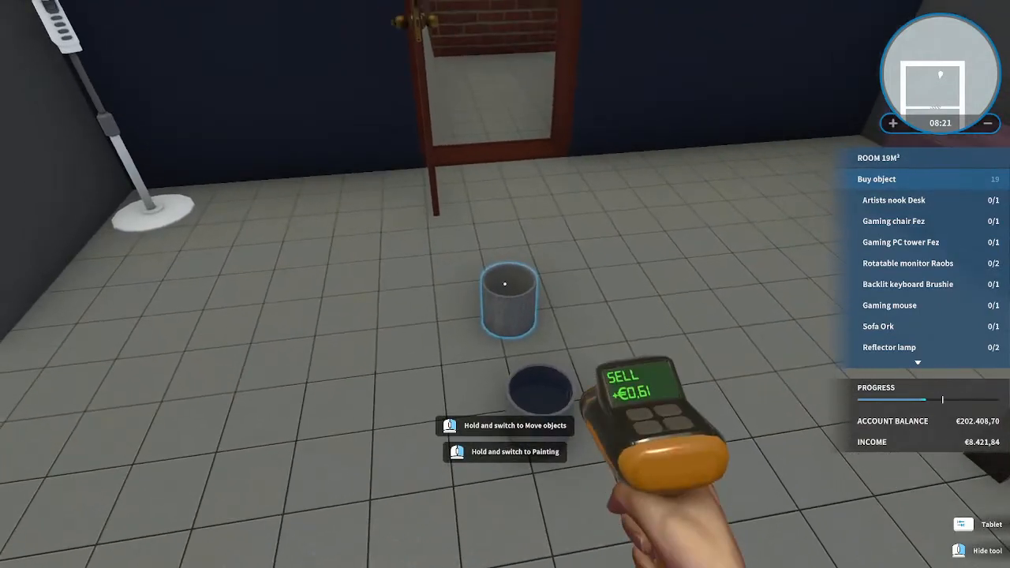
- Sell the empty paint bucket and buy a black-framed Reflector lamp
click(503, 308)
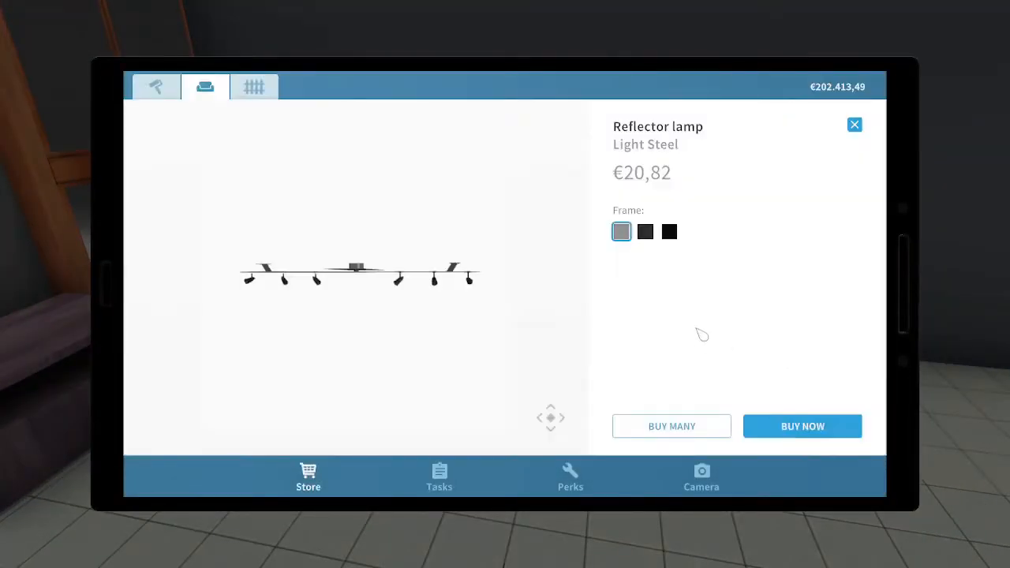
click(645, 232)
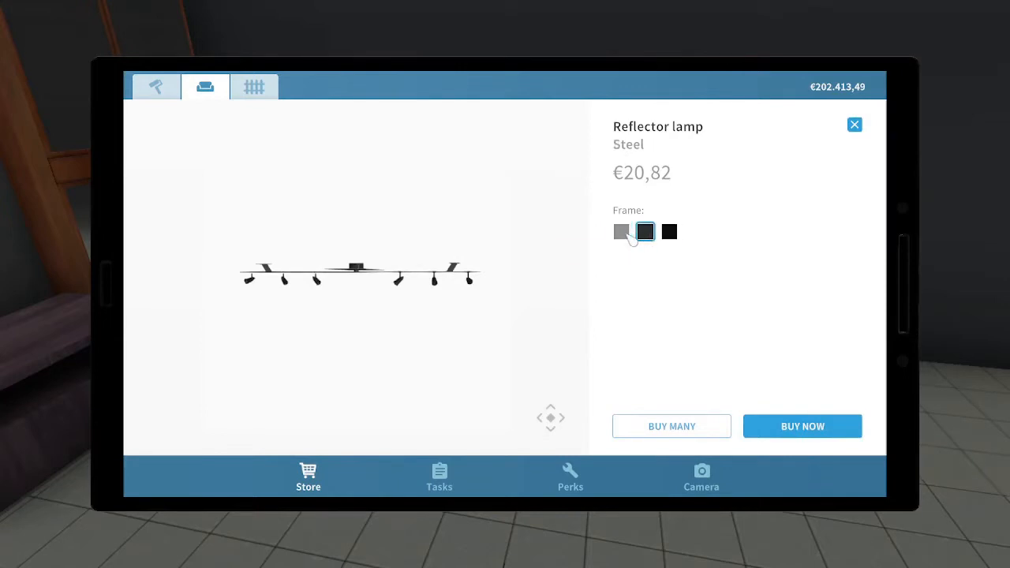
click(669, 231)
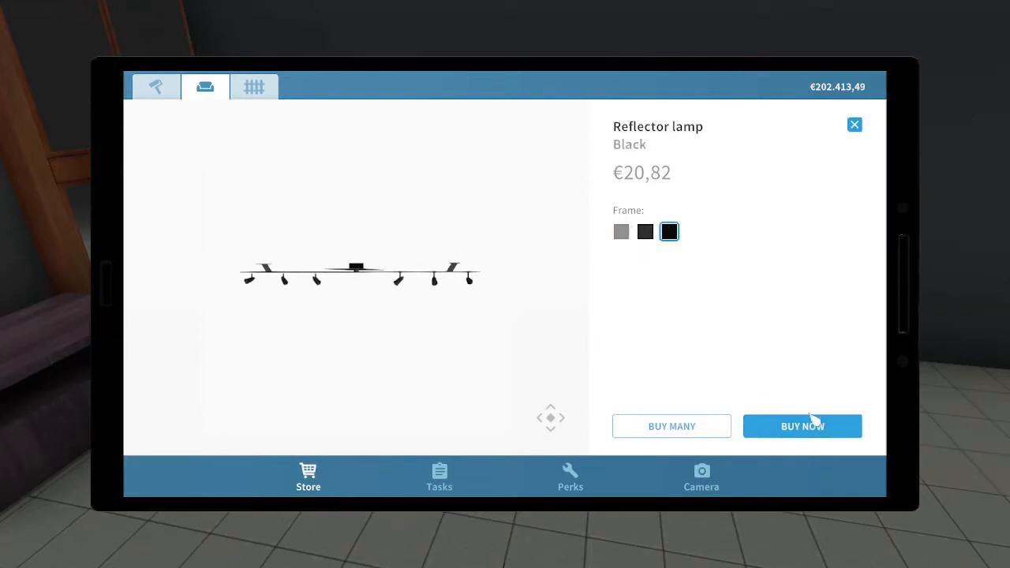
click(803, 427)
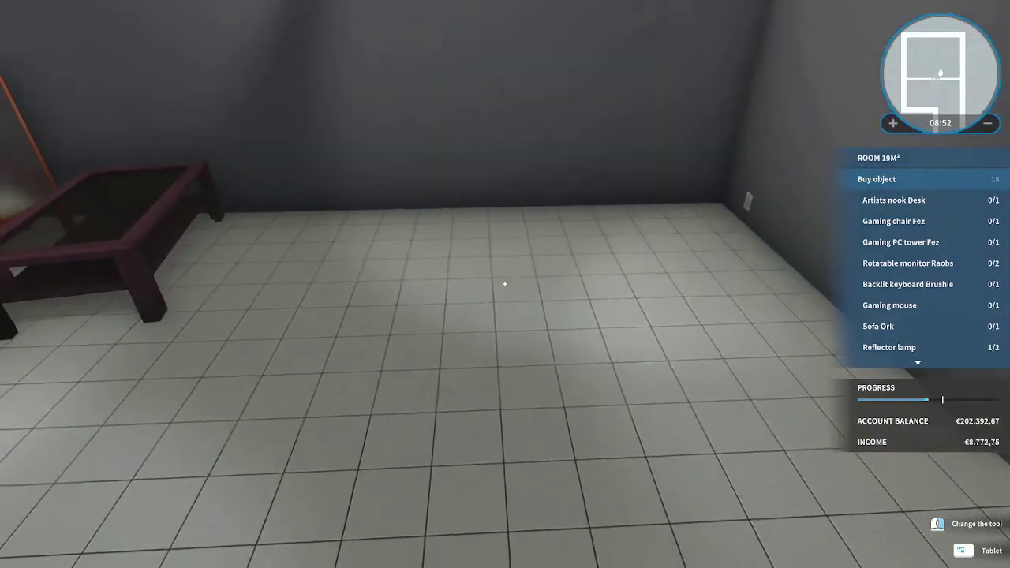
- Buy the Artists nook desk and the Fez gaming chair, previewing orange and dark gray
click(957, 548)
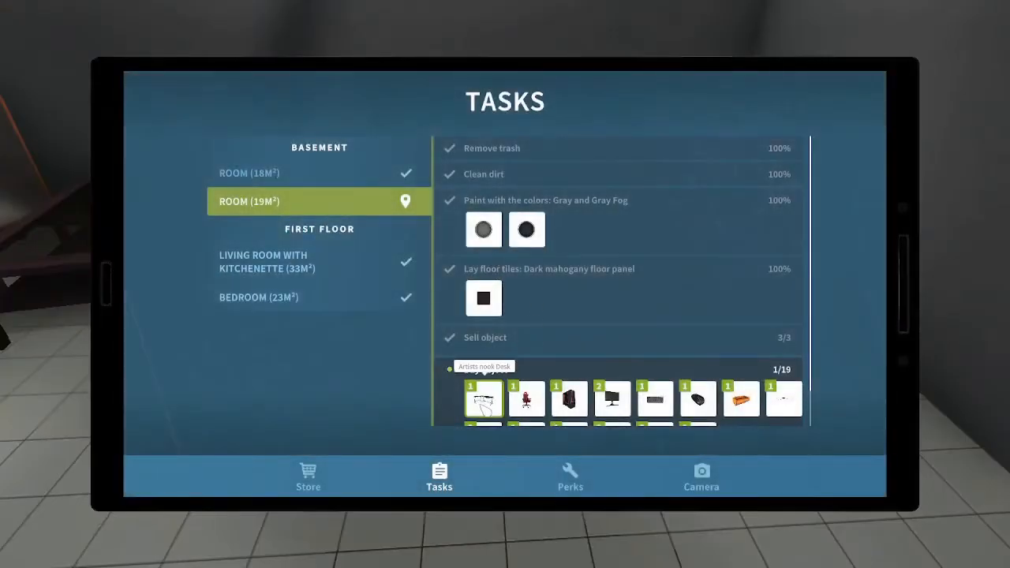
click(484, 398)
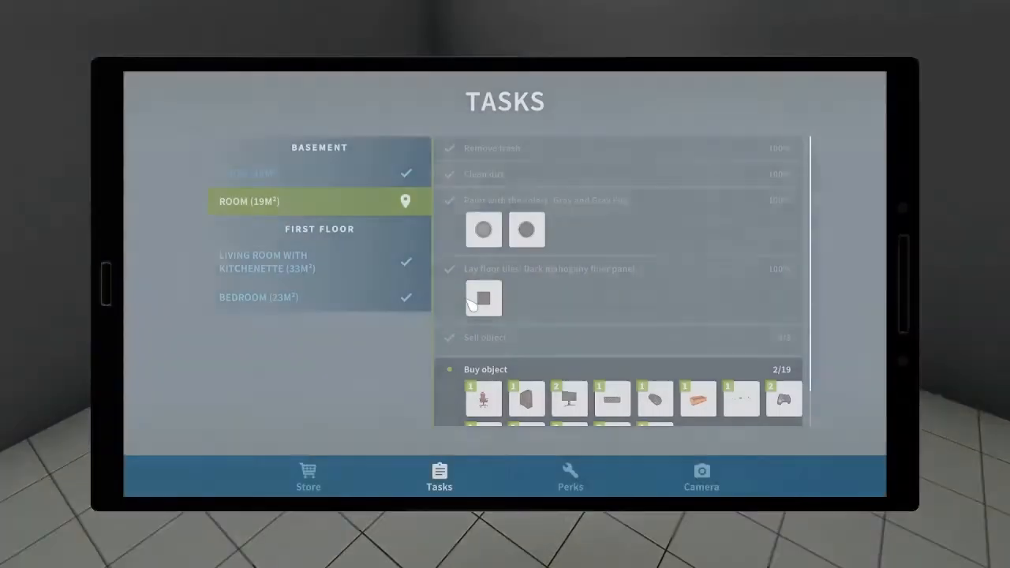
click(483, 399)
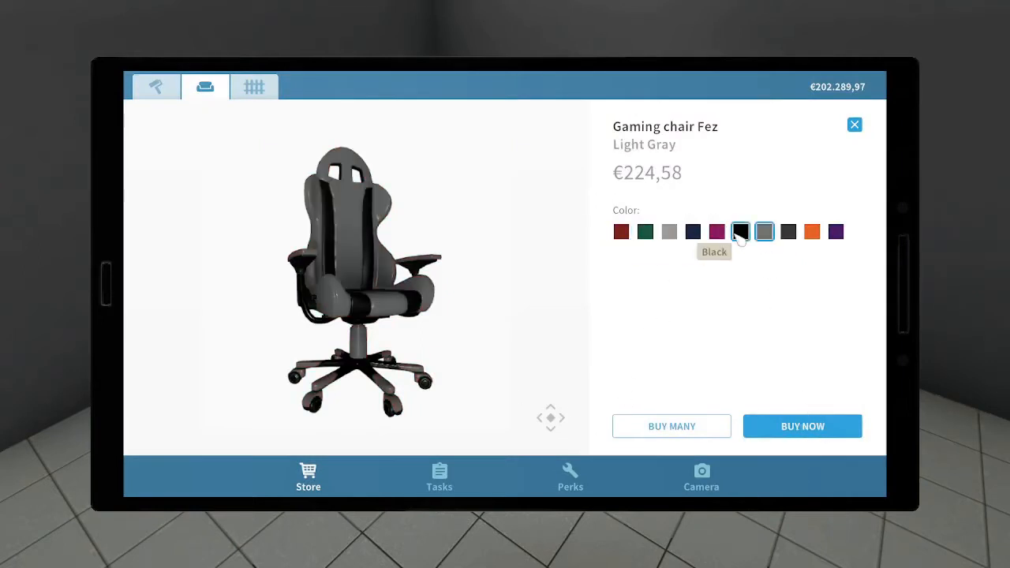
click(813, 231)
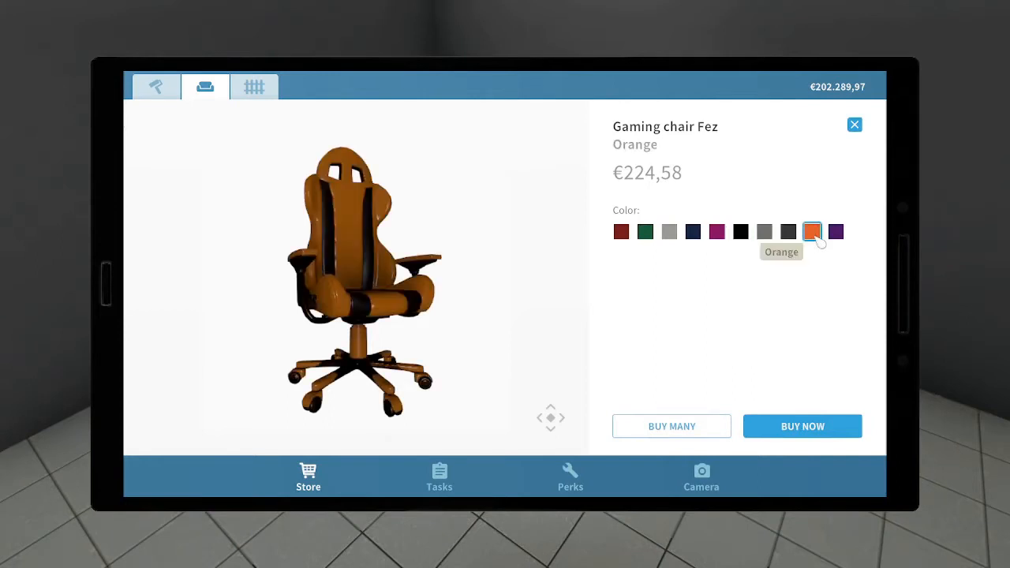
click(789, 232)
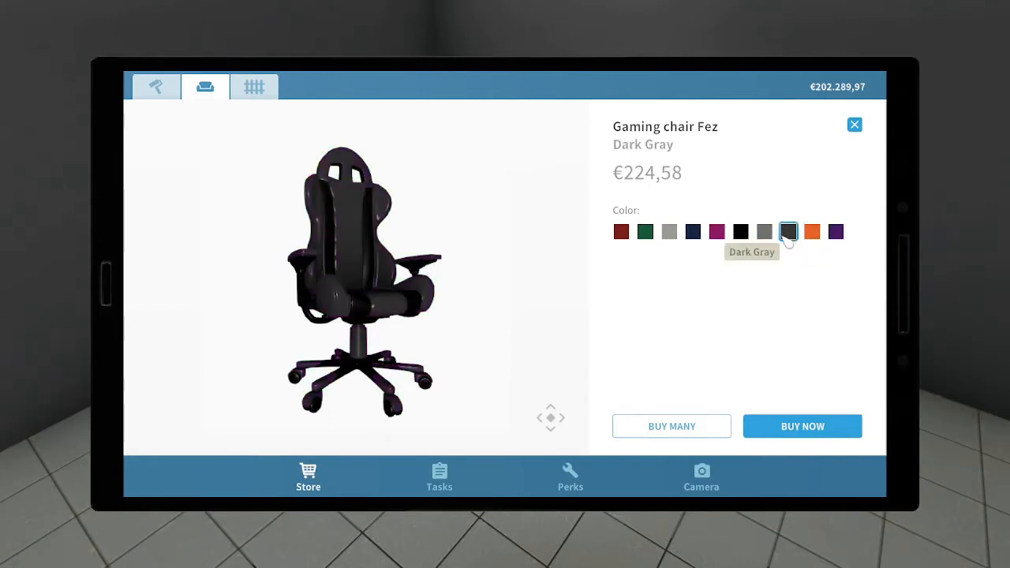
click(645, 231)
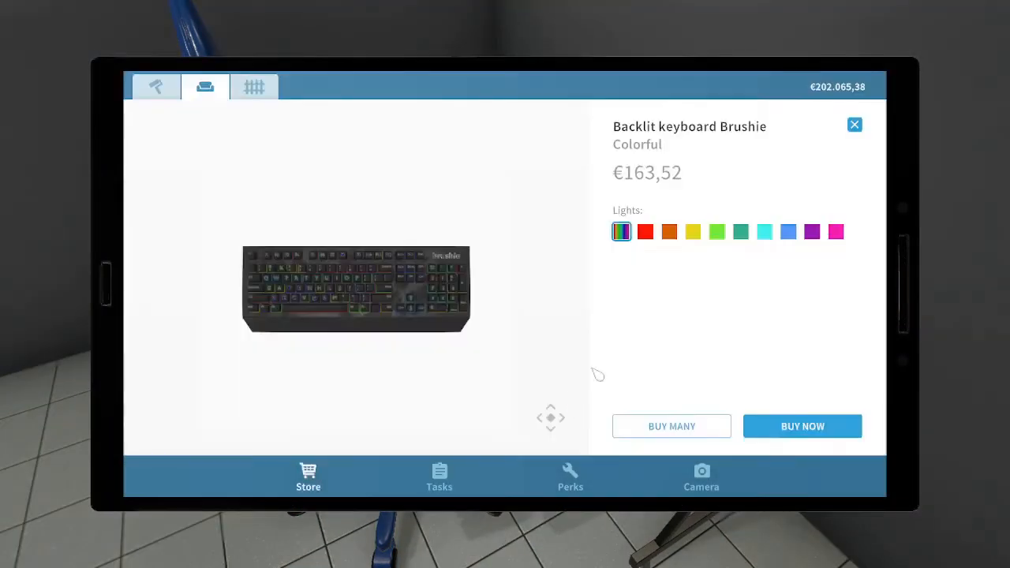
- Compare red, orange, yellow and teal lights, then buy the Brushie keyboard in yellow
click(646, 231)
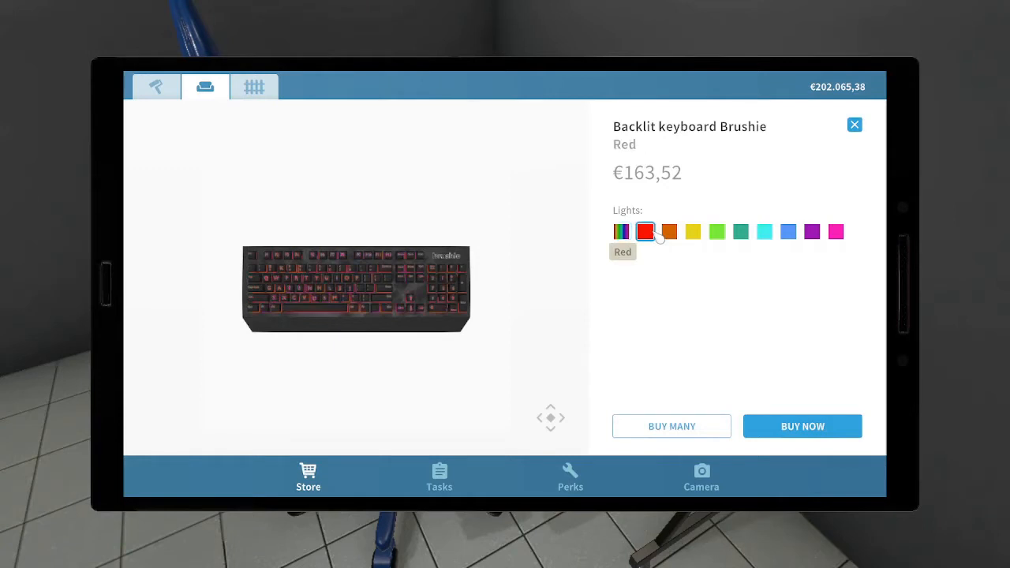
click(669, 232)
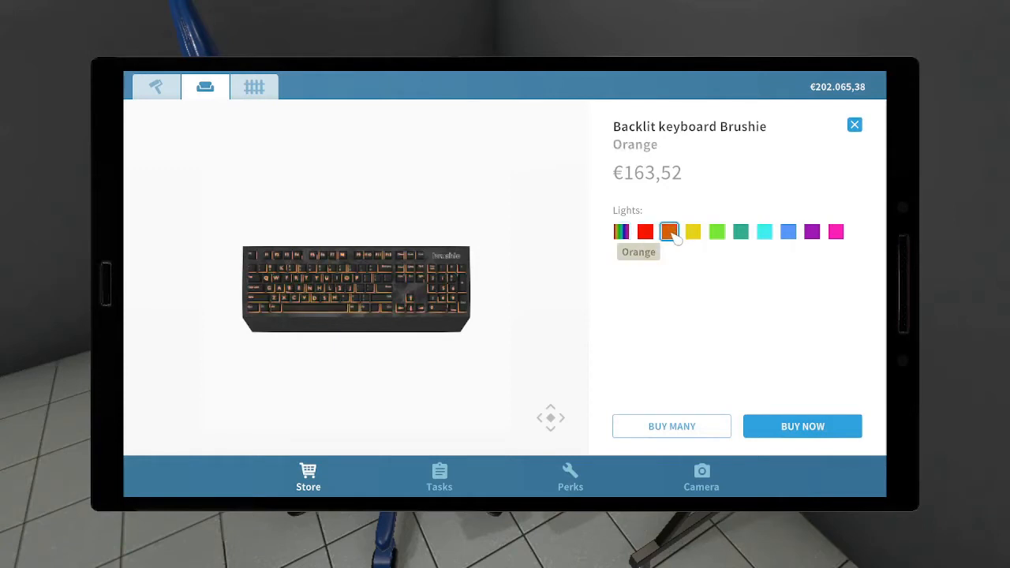
click(694, 231)
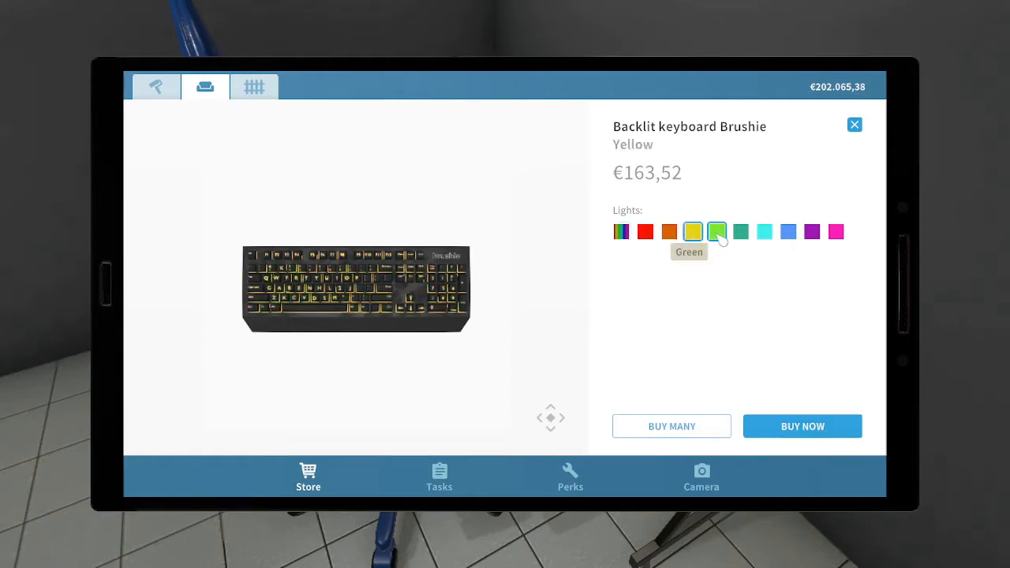
click(741, 232)
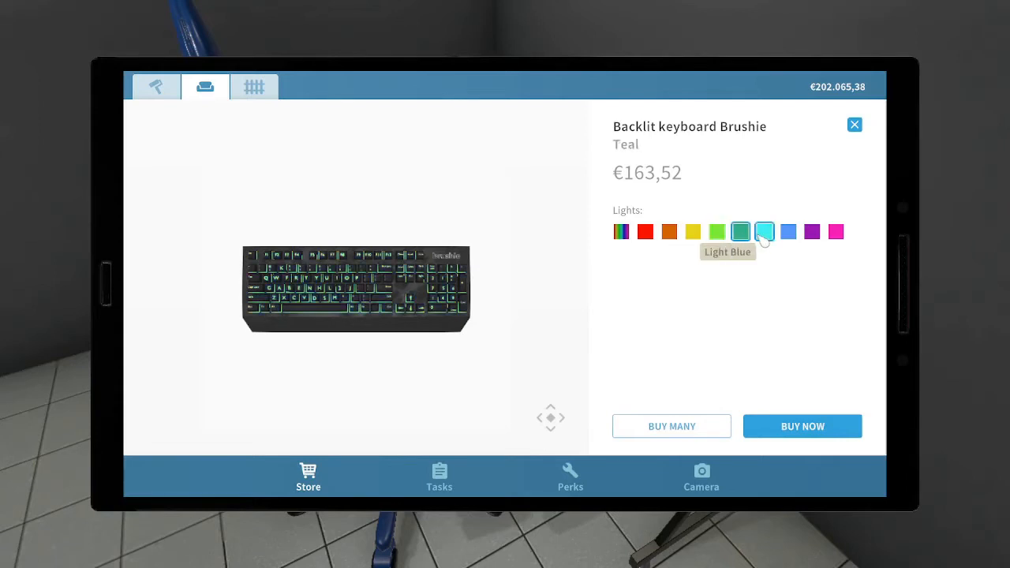
click(669, 231)
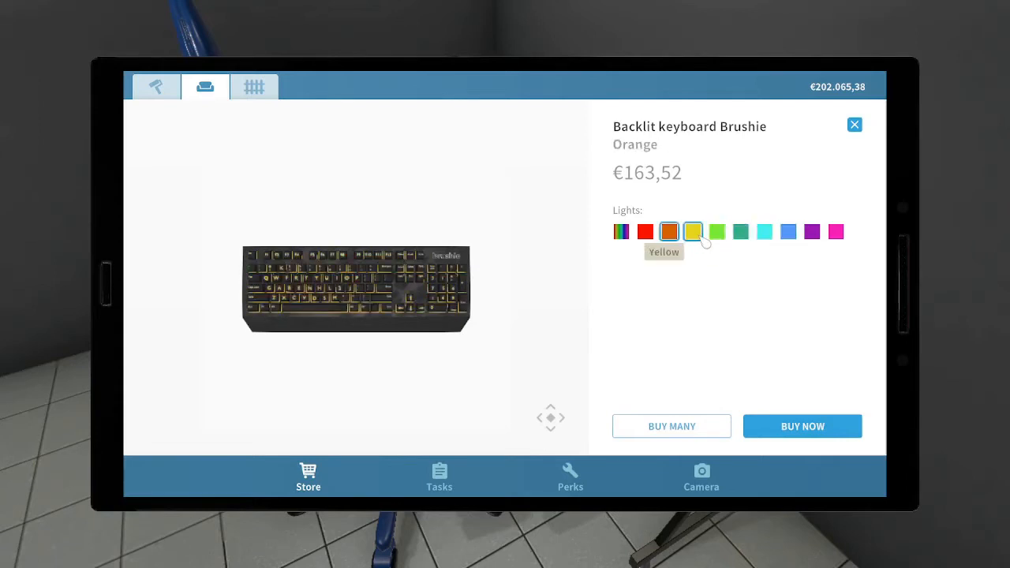
click(693, 232)
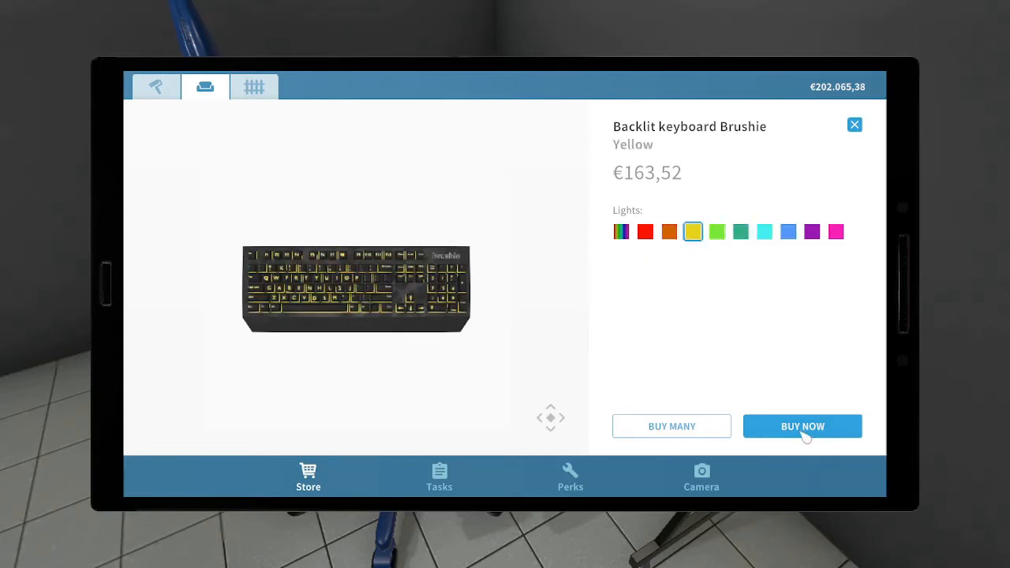
click(802, 426)
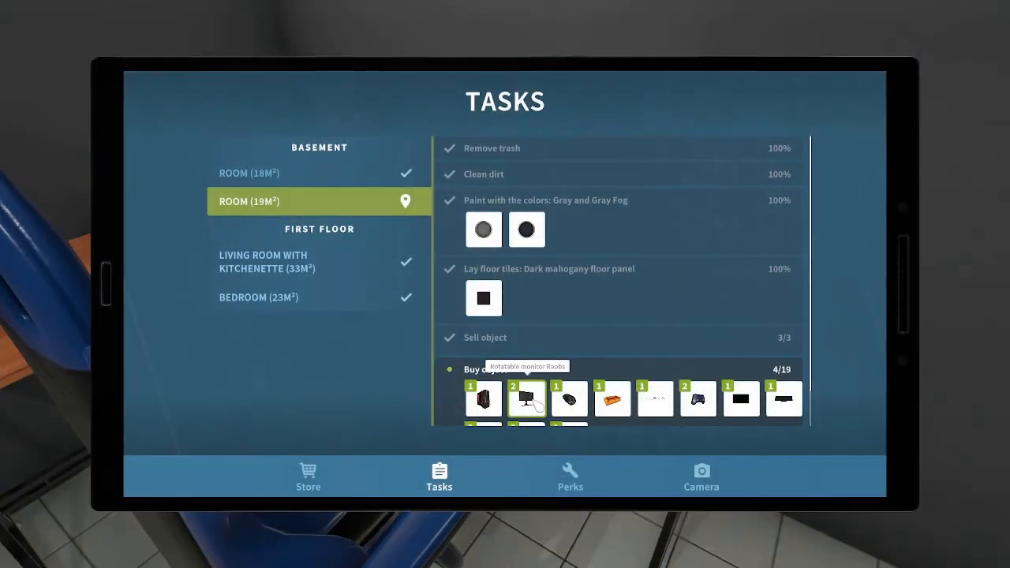
- Buy the Rotatable monitor Raobs and red-lit gaming PC tower, placing the monitor on the desk
click(527, 399)
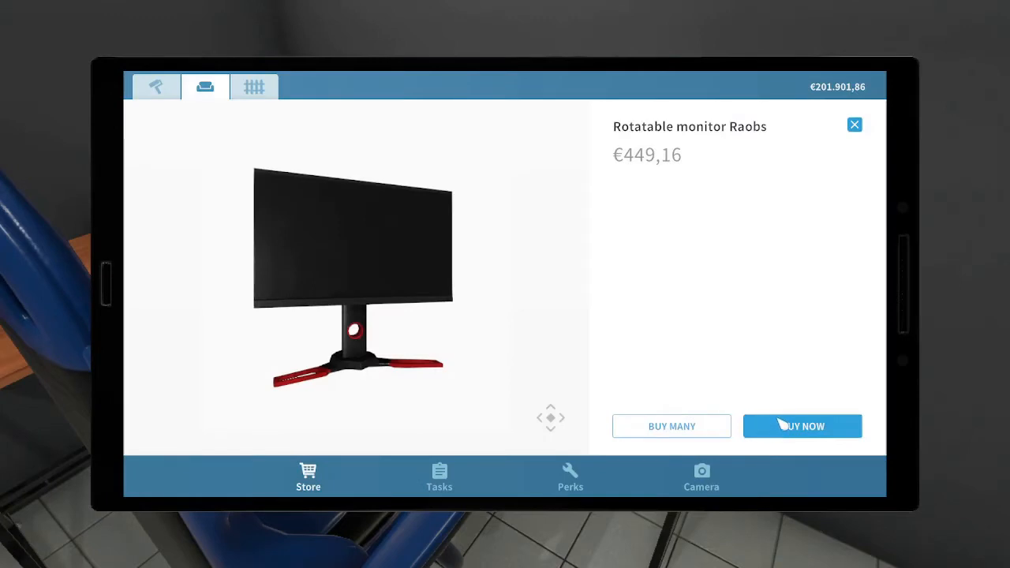
click(802, 426)
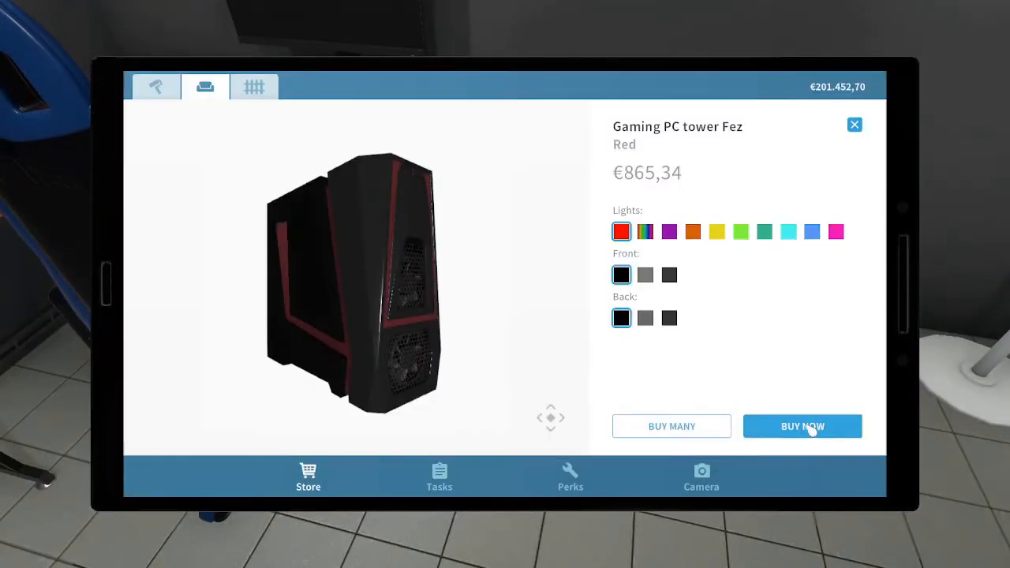
click(803, 426)
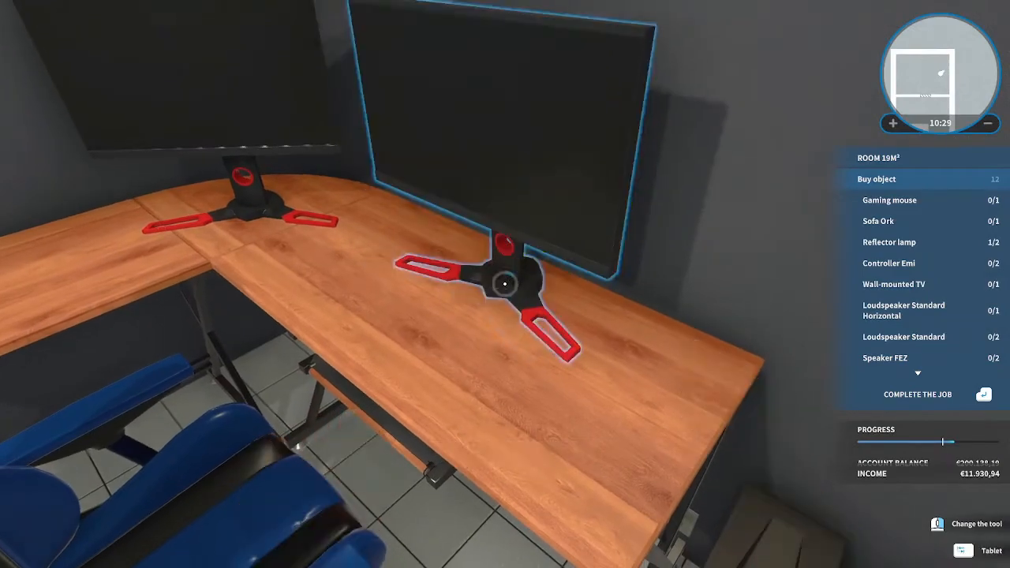
click(960, 547)
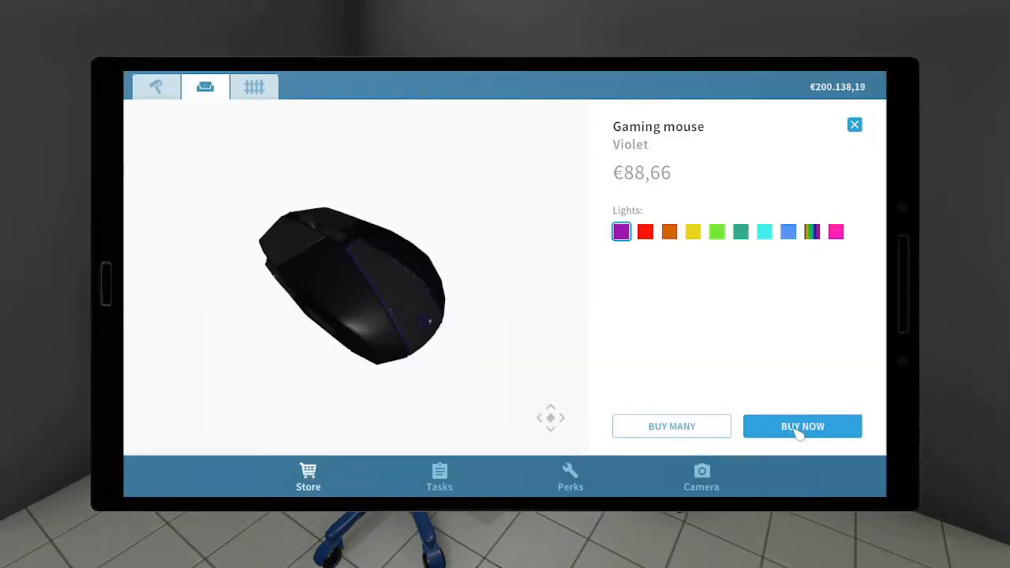
- Buy the violet-lit gaming mouse and the black Controller Emi
click(803, 426)
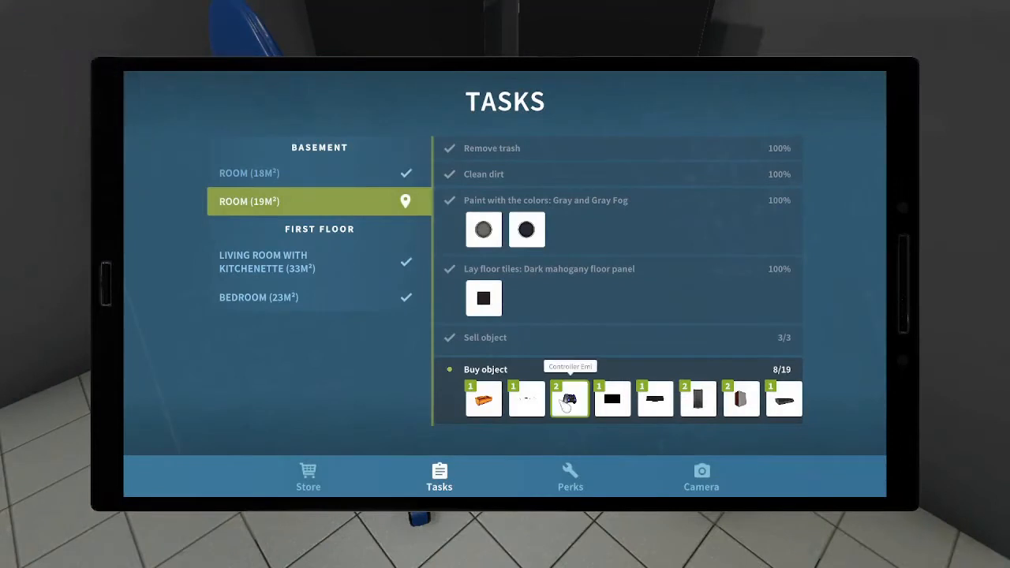
click(569, 399)
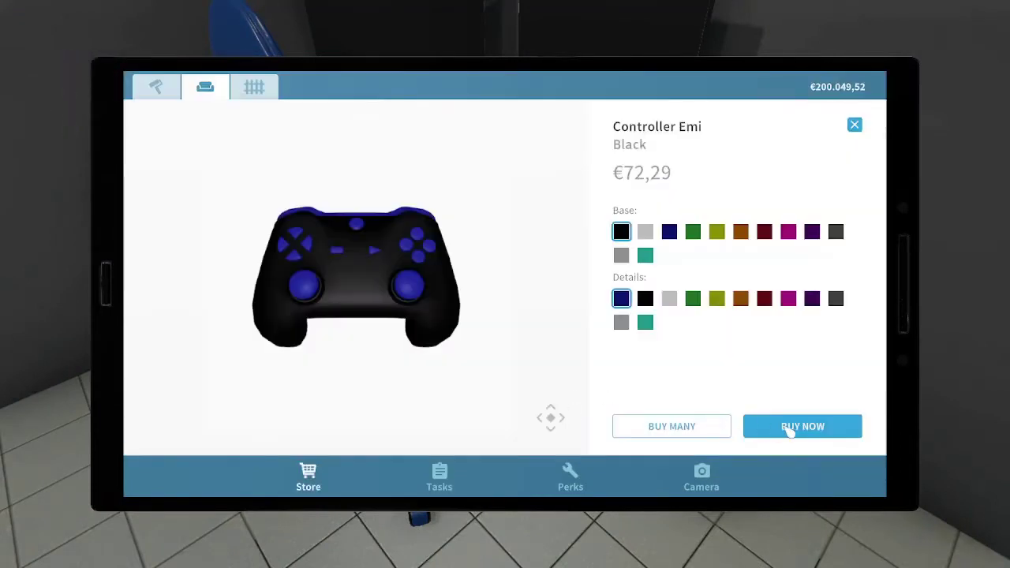
click(803, 426)
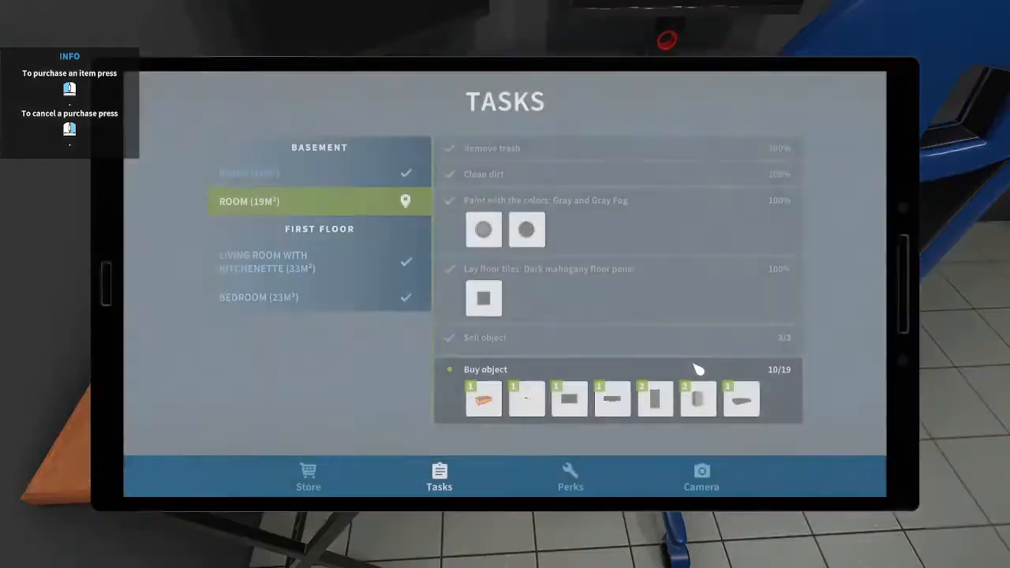
mouse_move(612, 399)
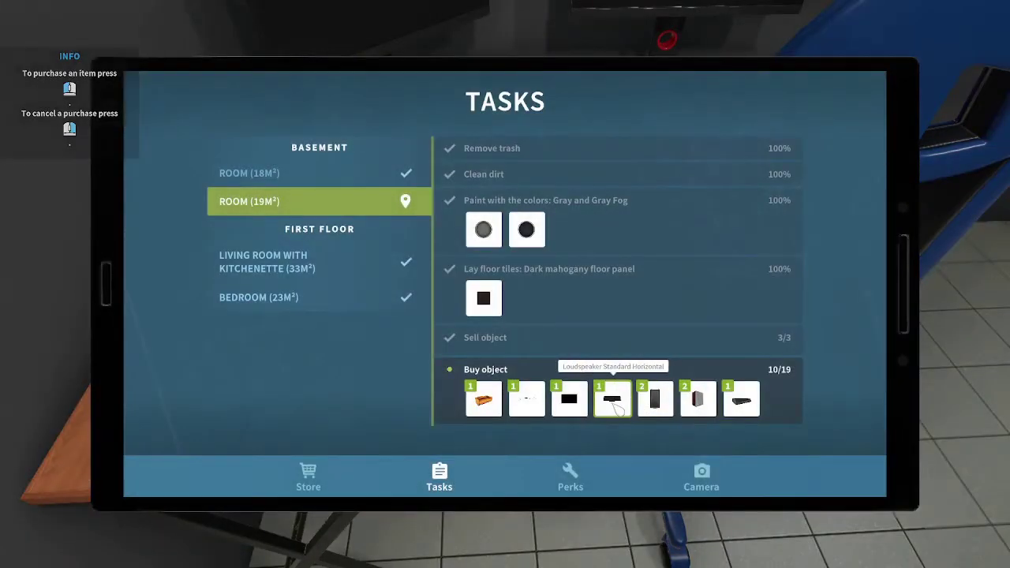
- Place the two black-and-blue Controller Emi pads on the gaming desk beside the chair
click(612, 399)
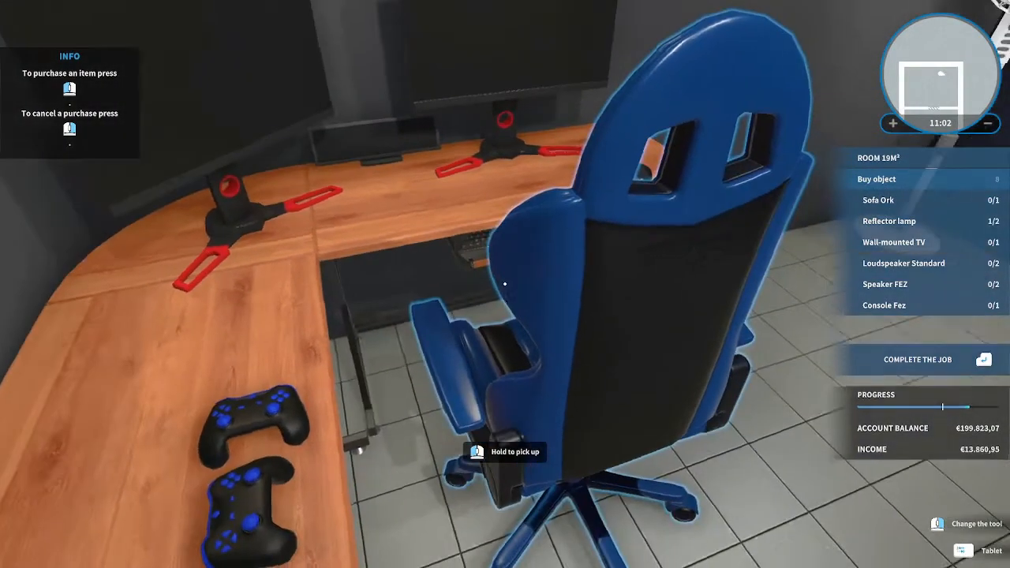
click(964, 546)
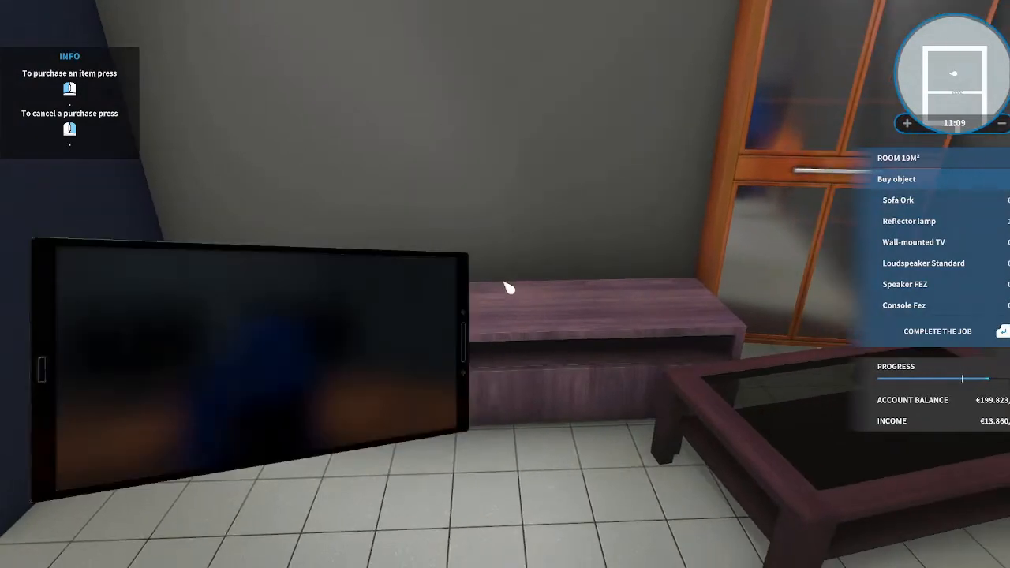
- Buy the Wall-mounted TV from its store product page
click(914, 243)
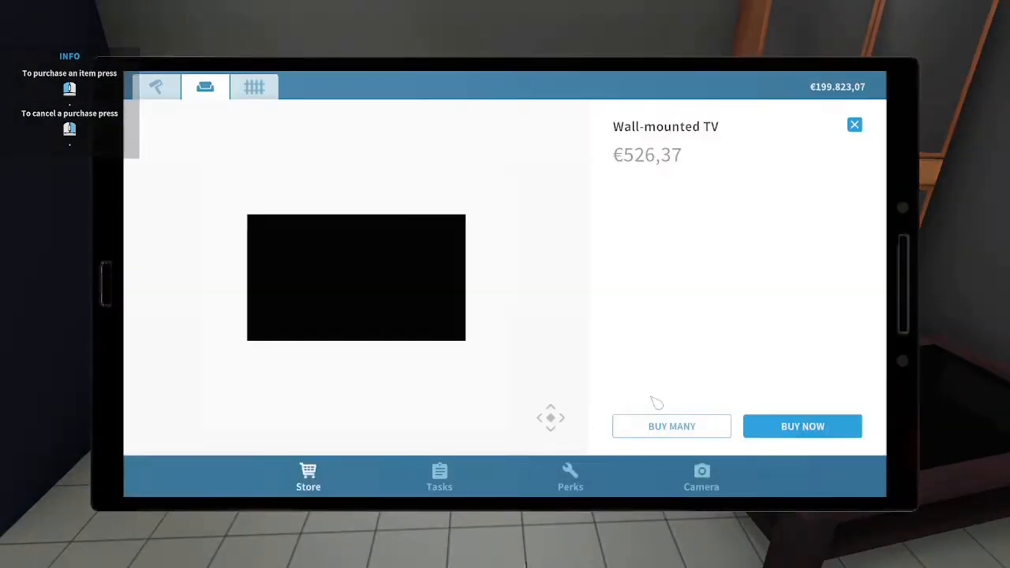
click(803, 426)
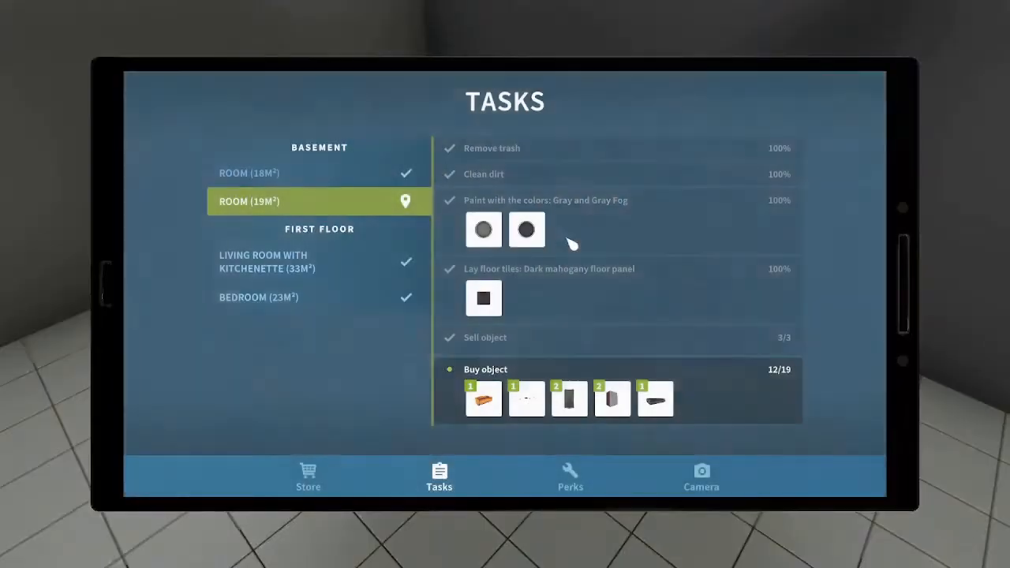
mouse_move(527, 398)
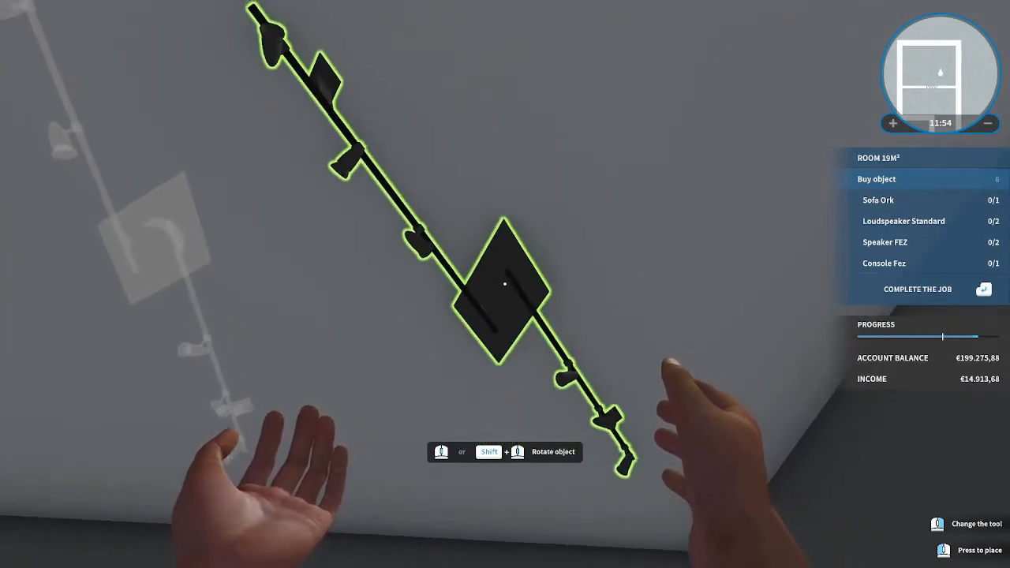
- Mount the second reflector lamp overhead and pull up the €308,80 Console Fez listing
click(503, 285)
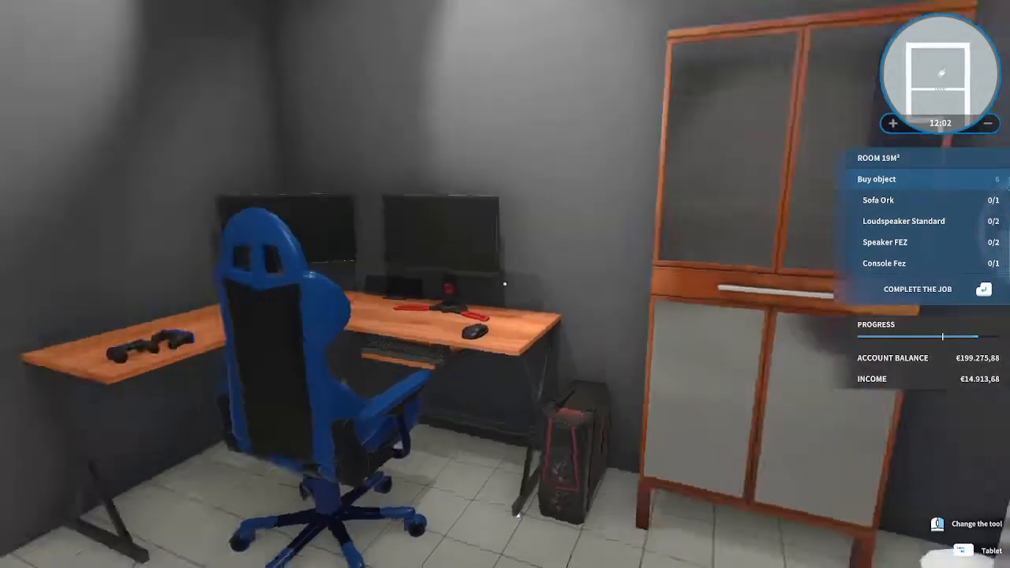
click(962, 547)
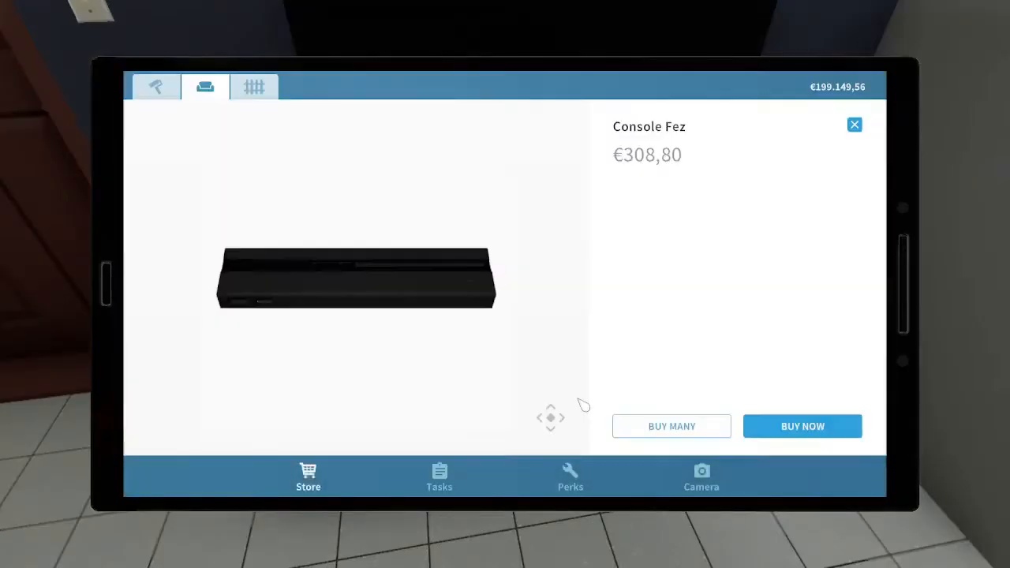
- Buy the Console Fez and set a controller beside it on the TV cabinet
click(802, 426)
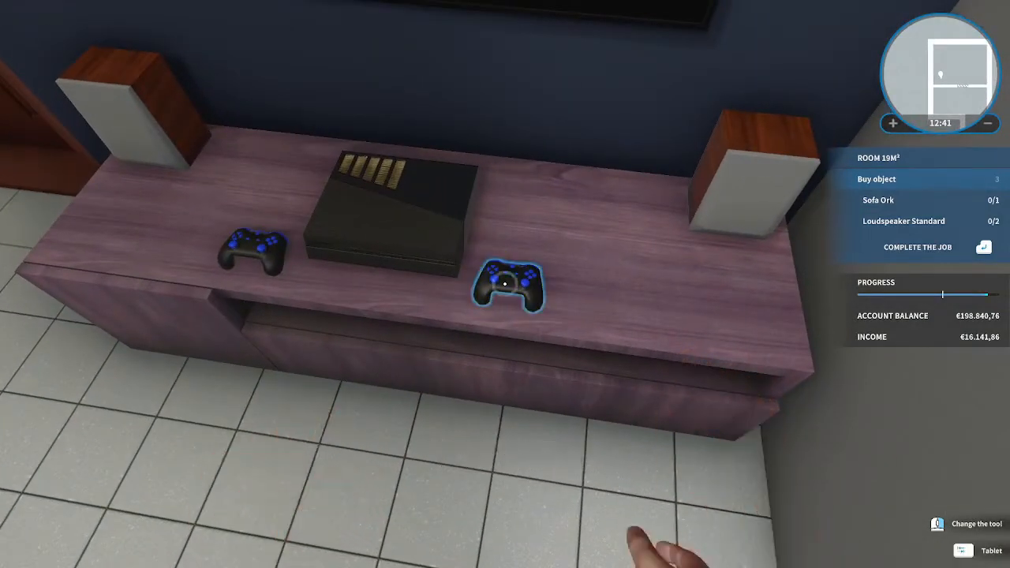
click(962, 548)
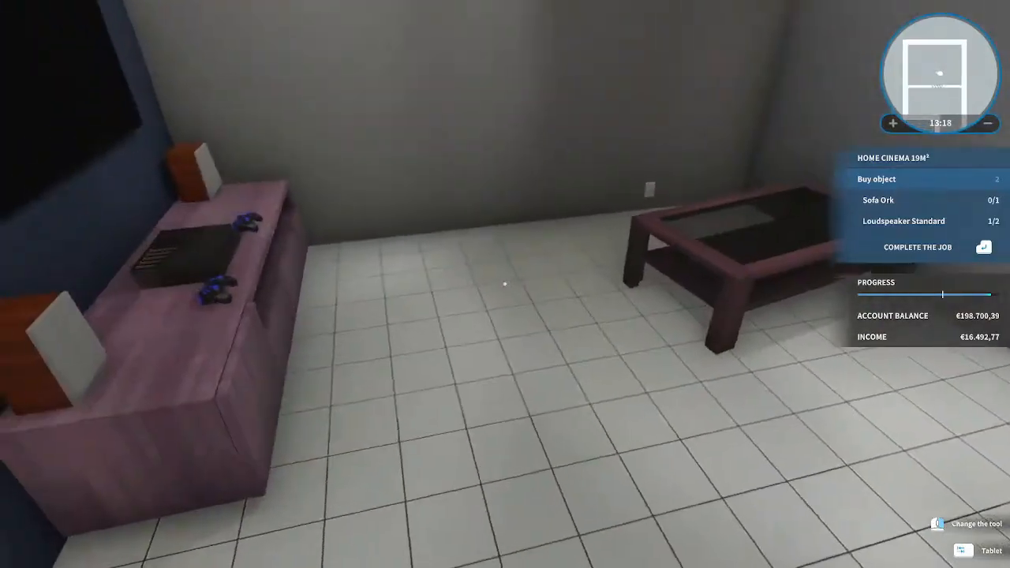
- Buy the Sofa Ork and place it against the wall behind the glass coffee table
click(710, 237)
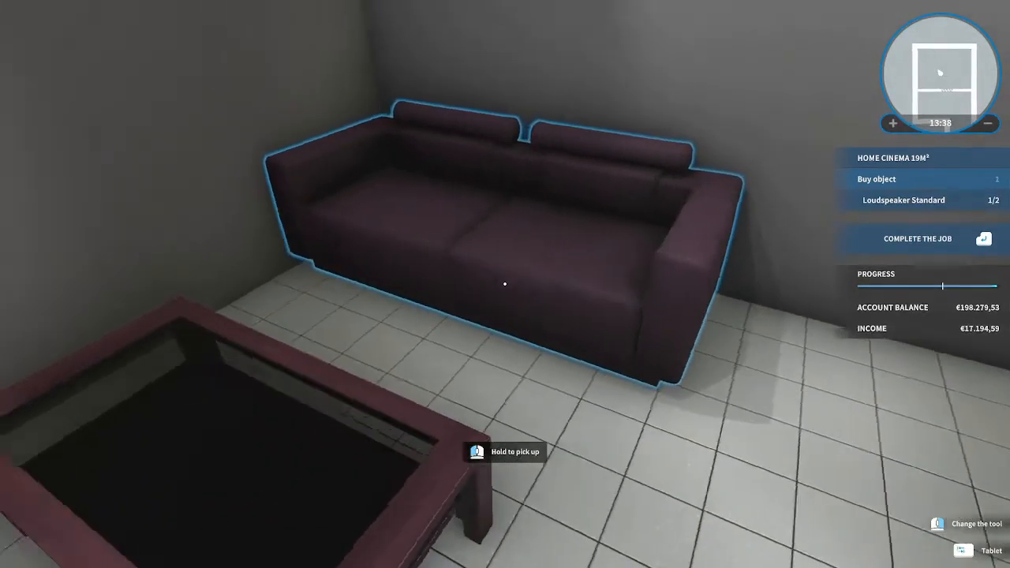
click(476, 453)
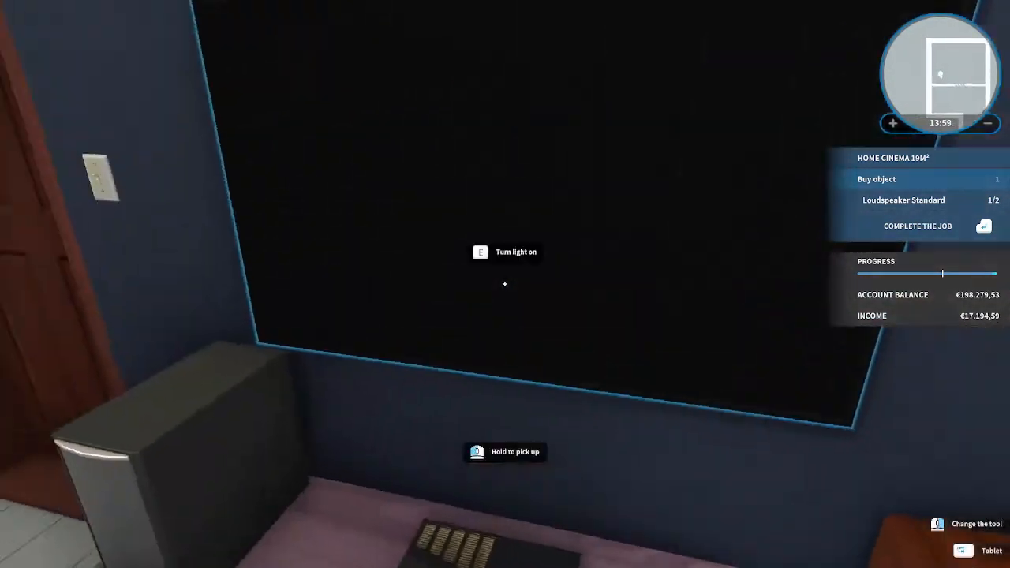
- Buy a second Loudspeaker Standard for the cabinet's right end; start buying dark mahogany floor panels
click(505, 452)
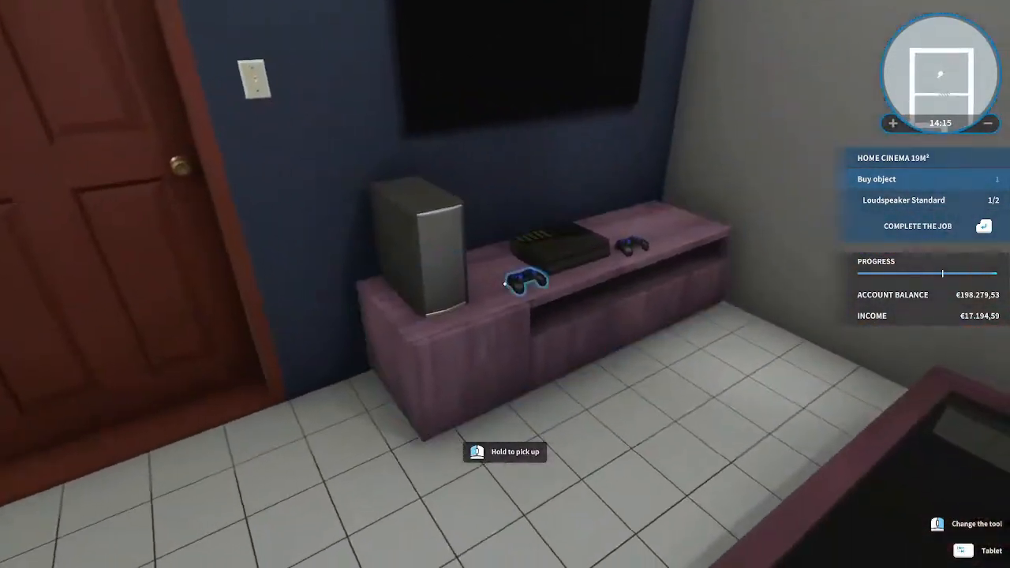
click(963, 548)
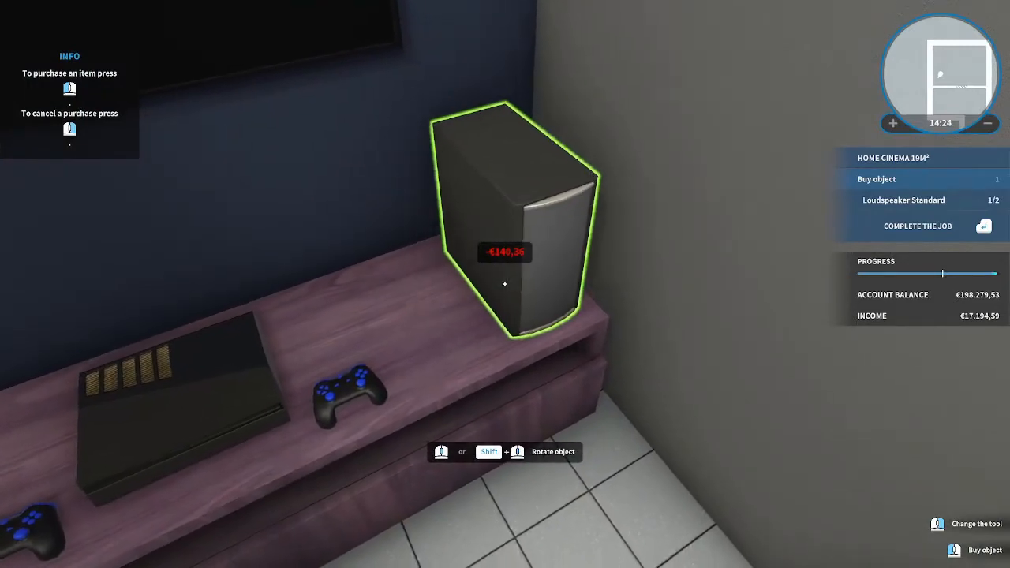
click(505, 236)
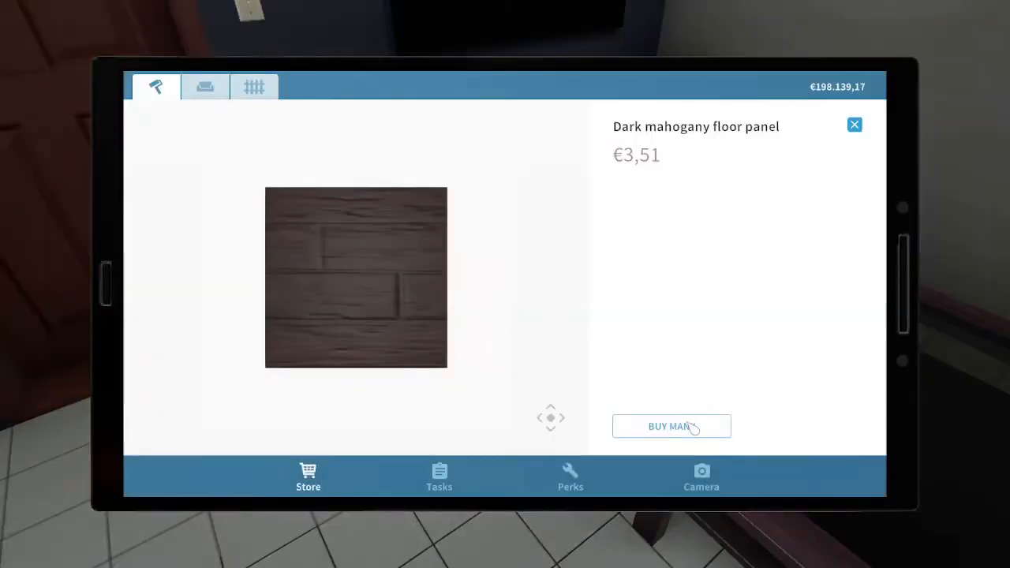
click(672, 426)
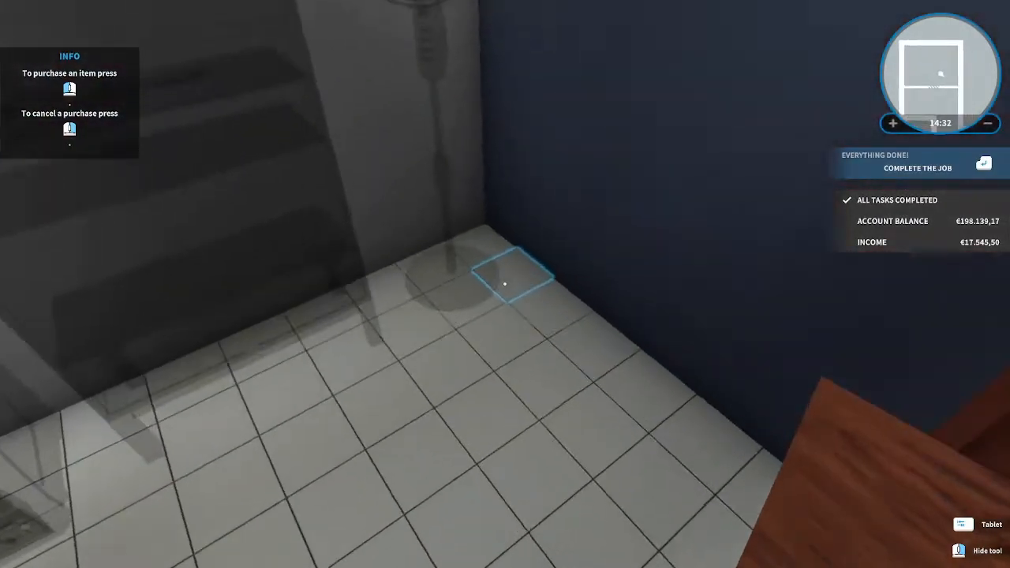